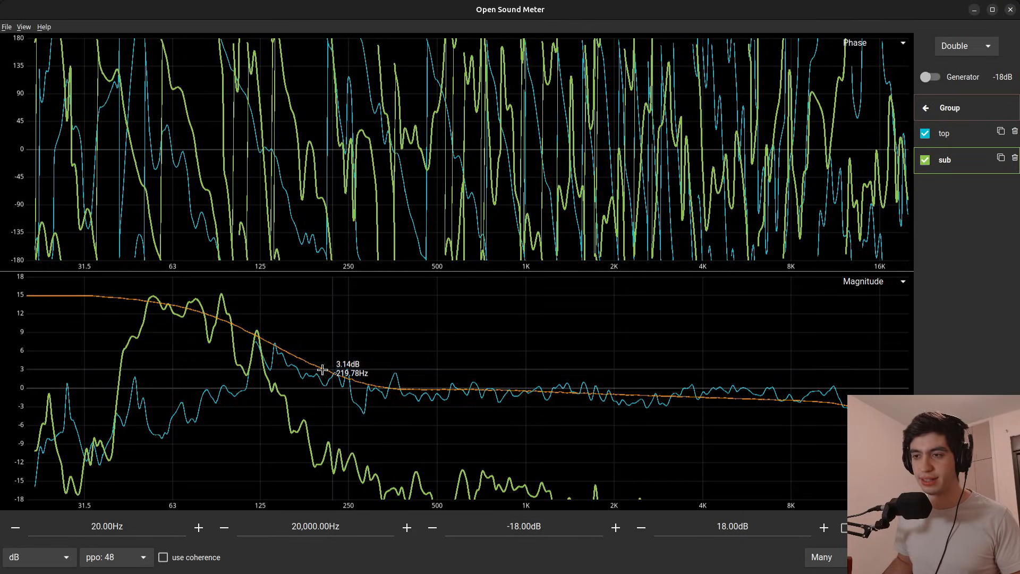
mouse_move(363, 372)
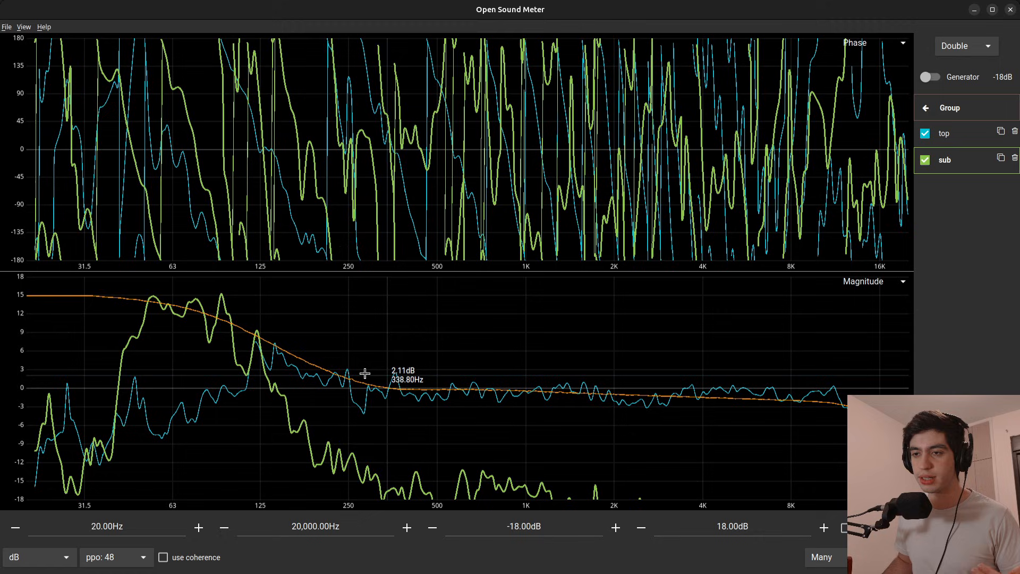
mouse_move(165, 321)
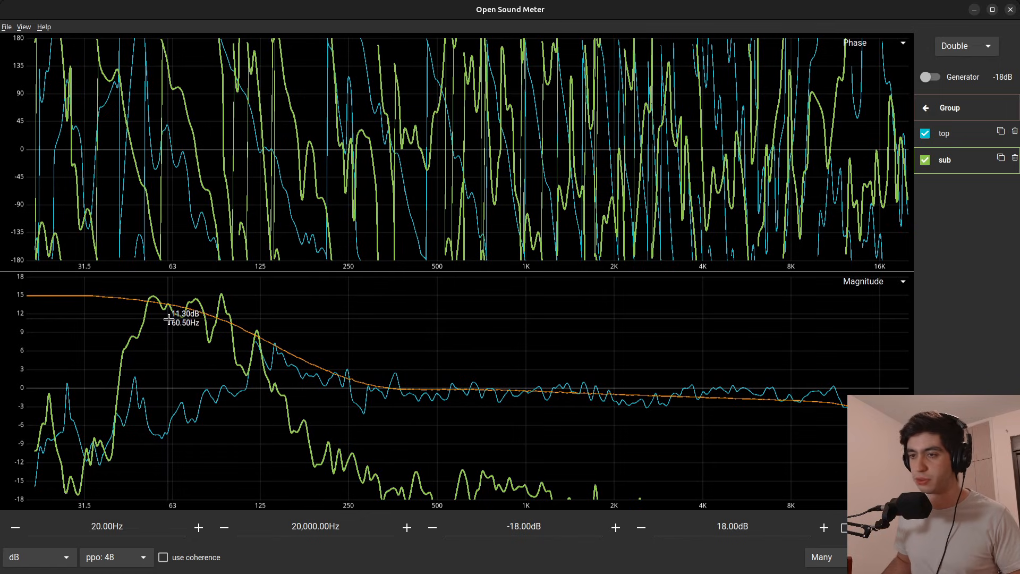
mouse_move(351, 259)
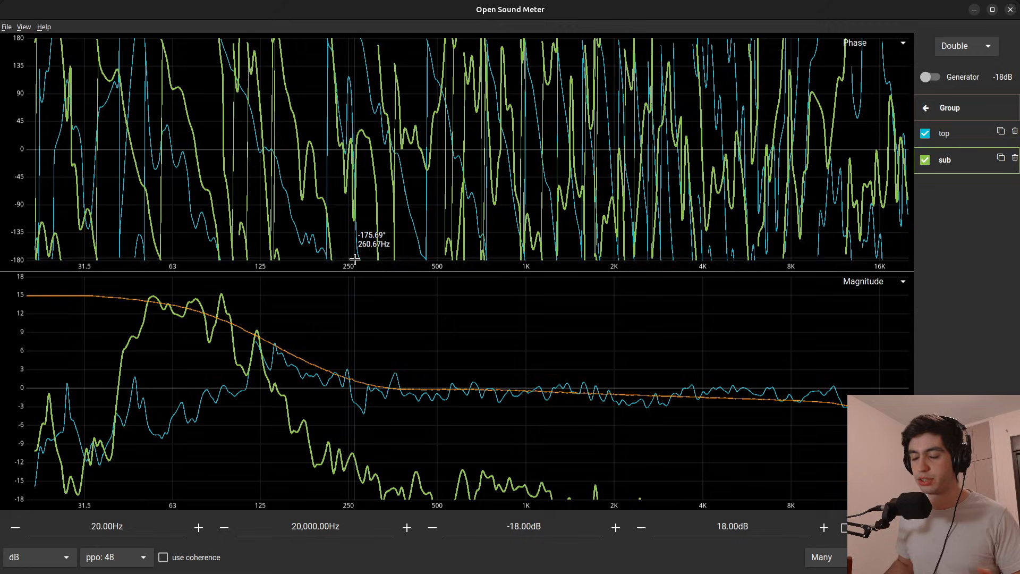
Step: Smooth the magnitude and phase traces to 6 points per octave
click(113, 556)
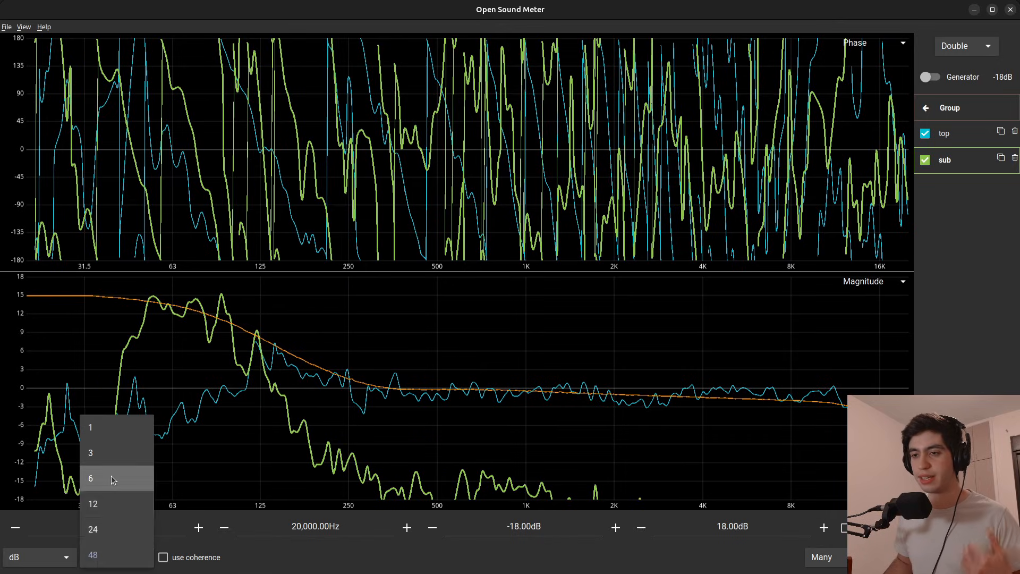
click(91, 478)
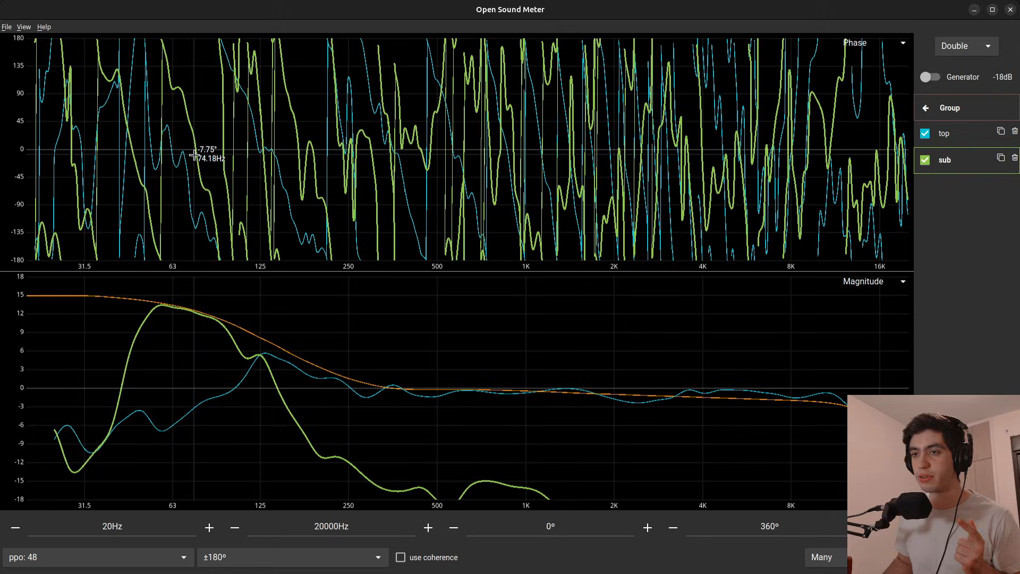
click(93, 557)
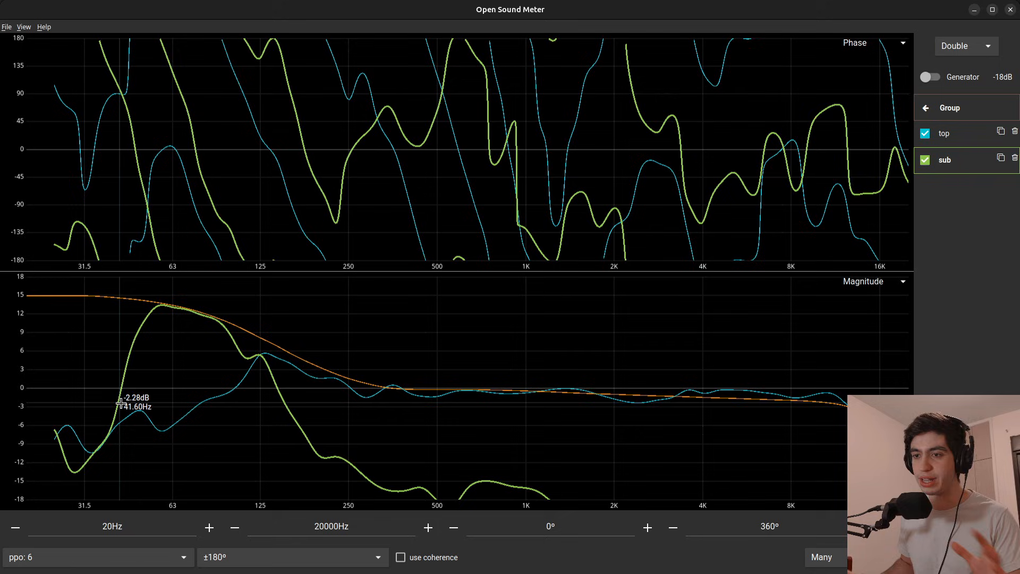
mouse_move(316, 193)
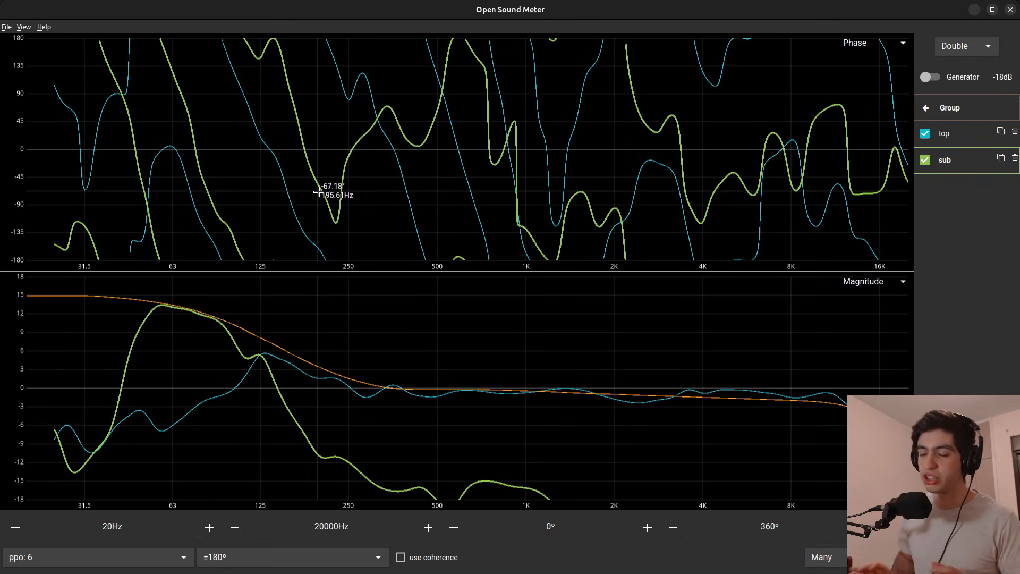
mouse_move(301, 353)
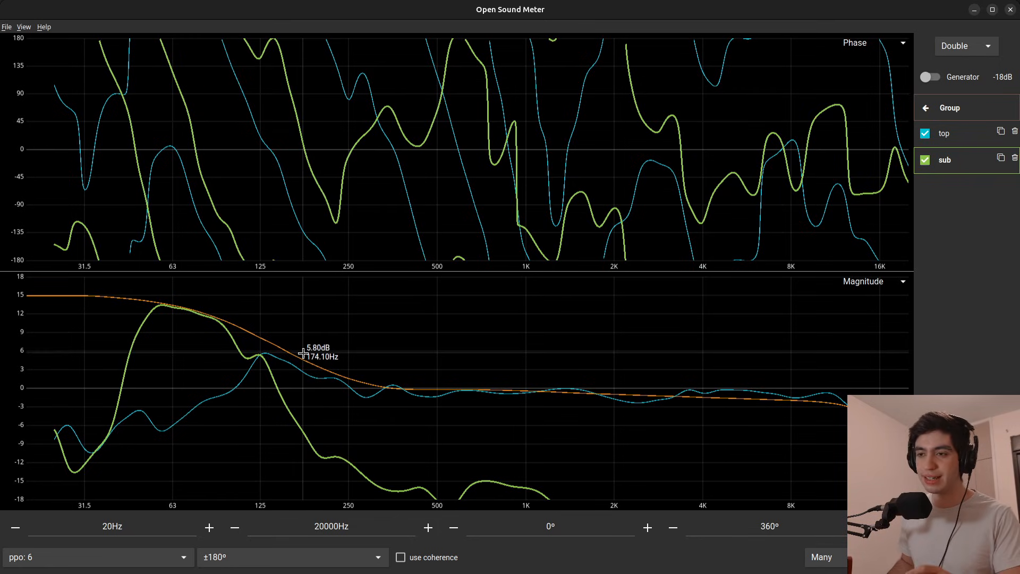
mouse_move(293, 359)
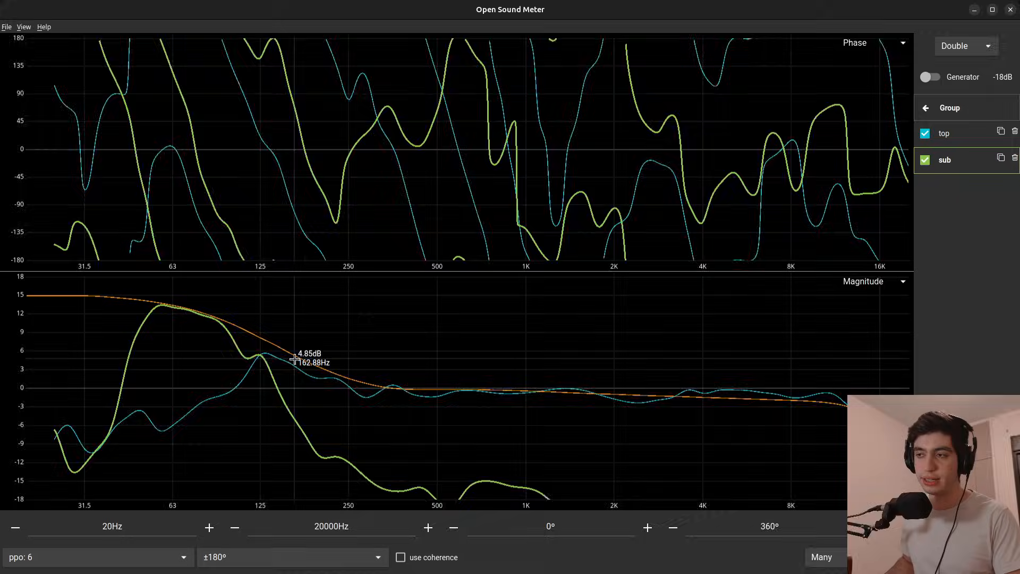
mouse_move(296, 366)
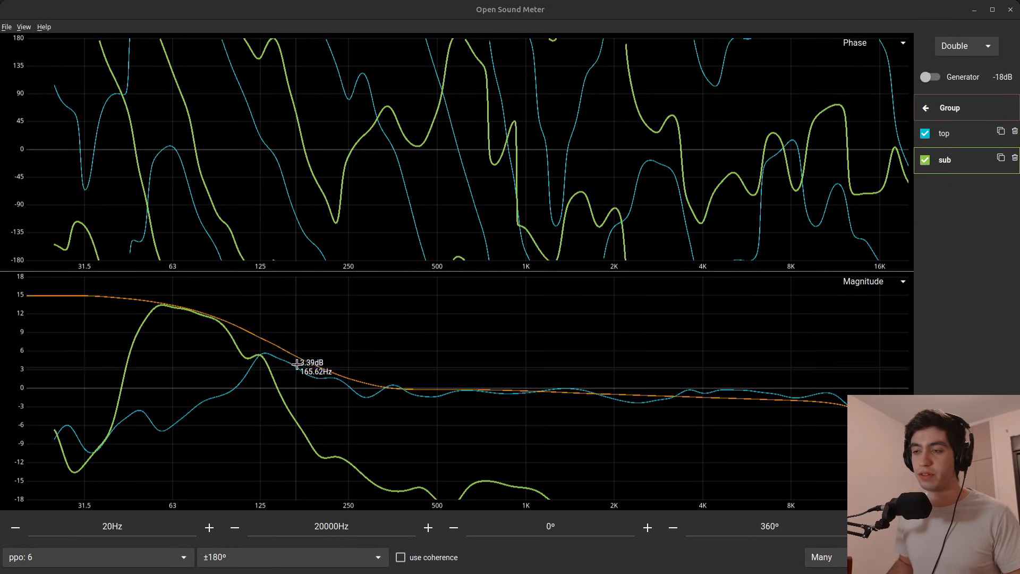
mouse_move(340, 380)
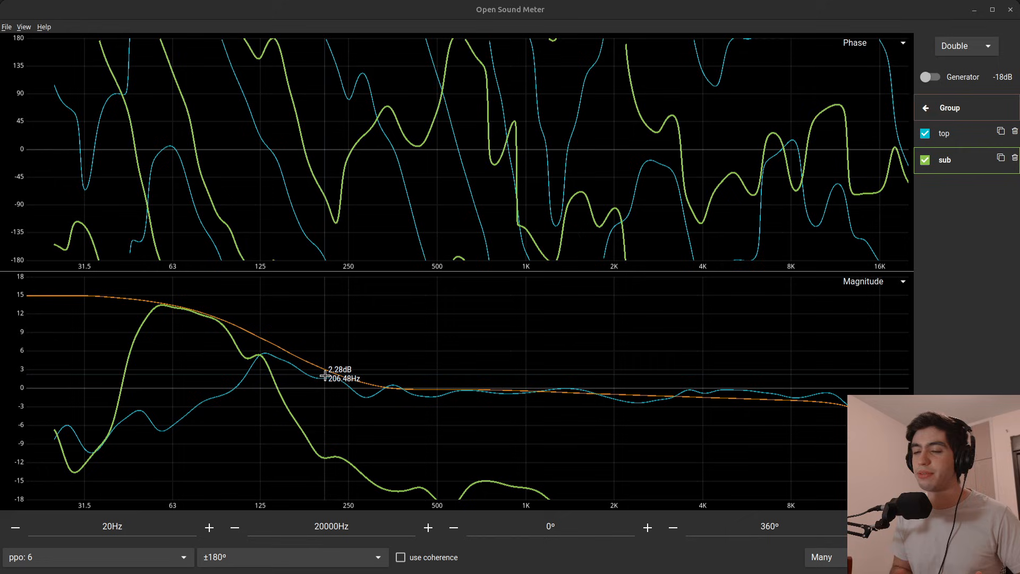
mouse_move(249, 359)
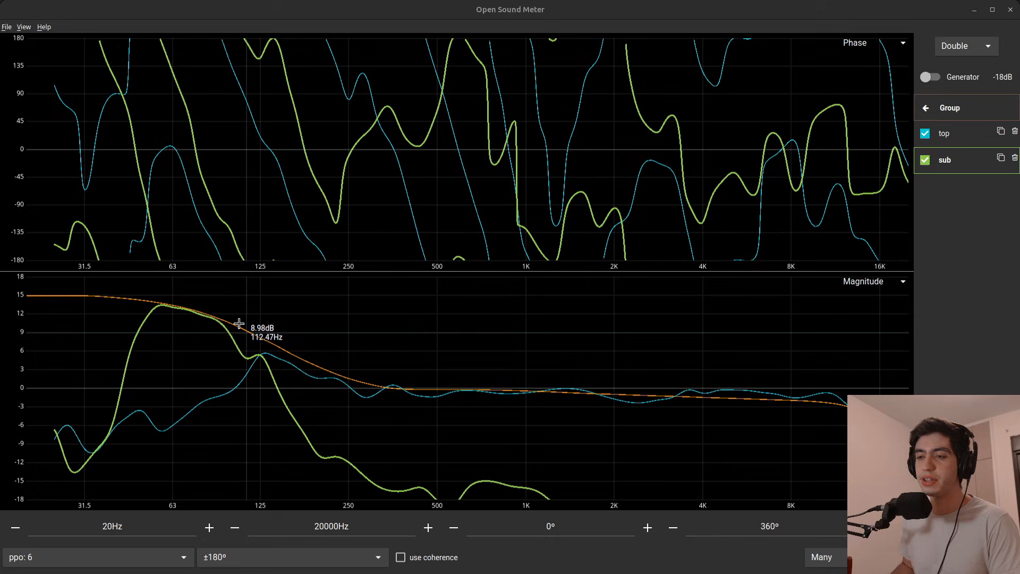
mouse_move(247, 353)
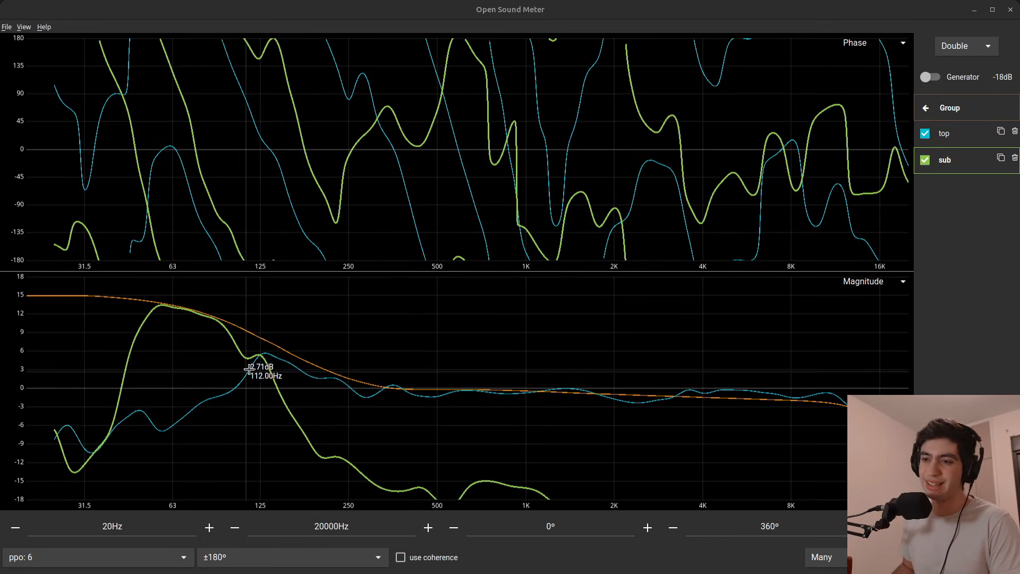
mouse_move(236, 376)
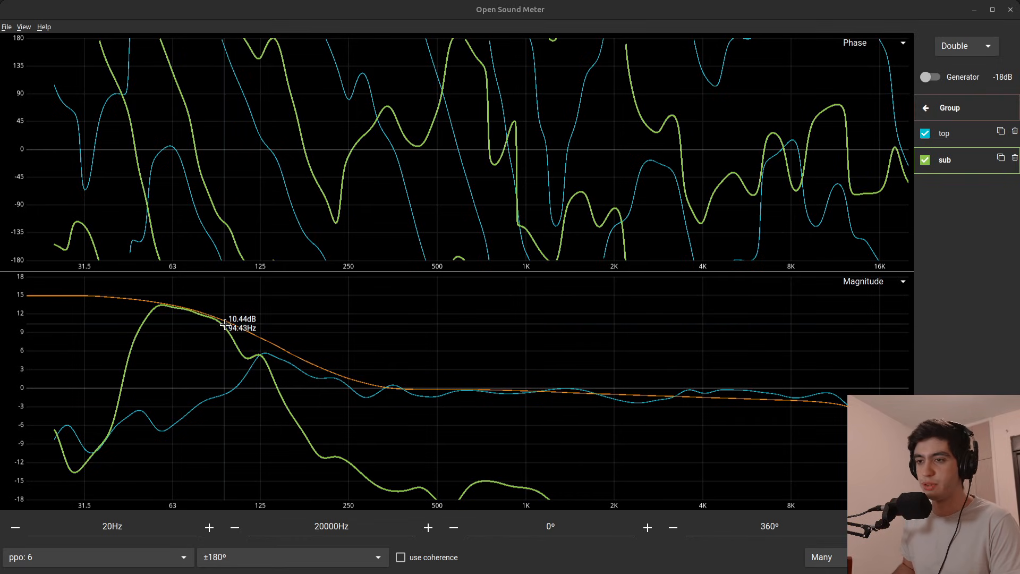
mouse_move(223, 125)
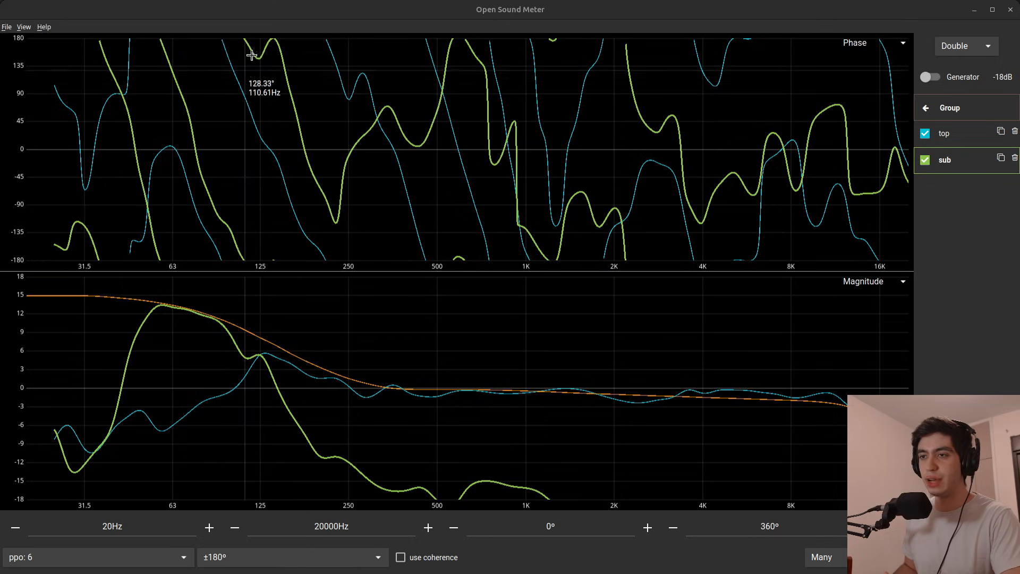
mouse_move(264, 102)
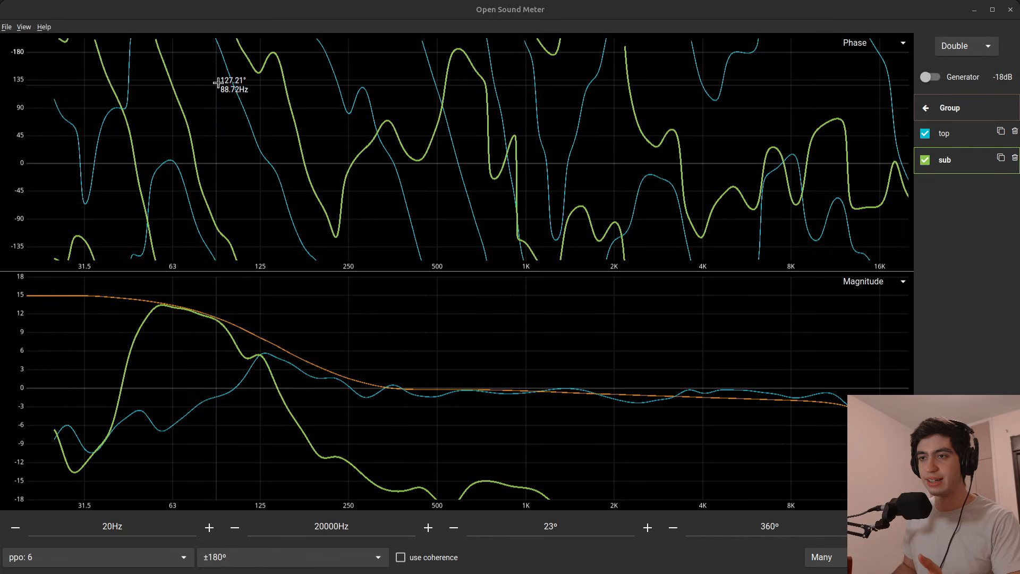
mouse_move(226, 82)
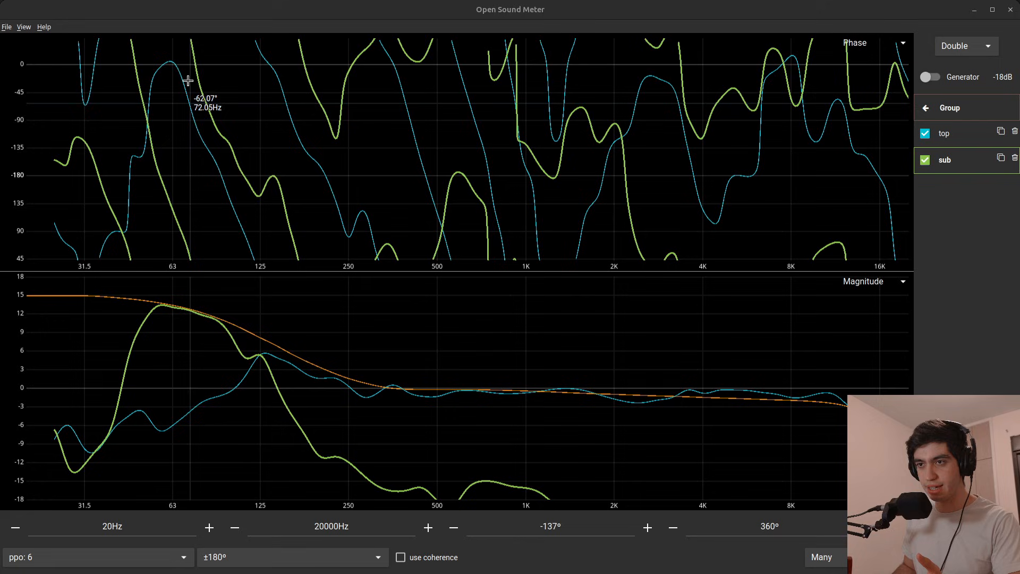
mouse_move(253, 196)
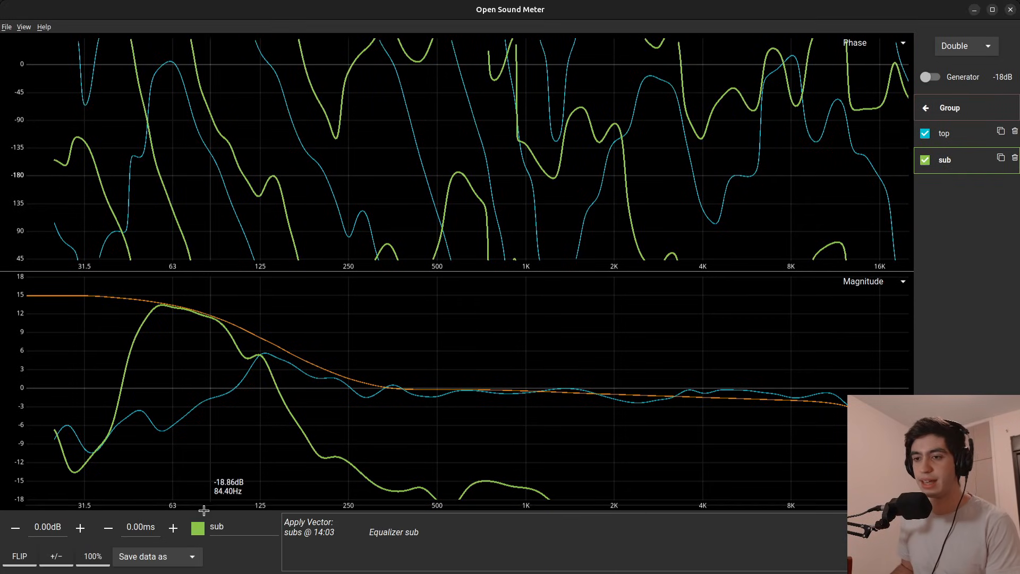
Step: Raise the sub measurement's delay step by step to 2.60 ms
click(172, 526)
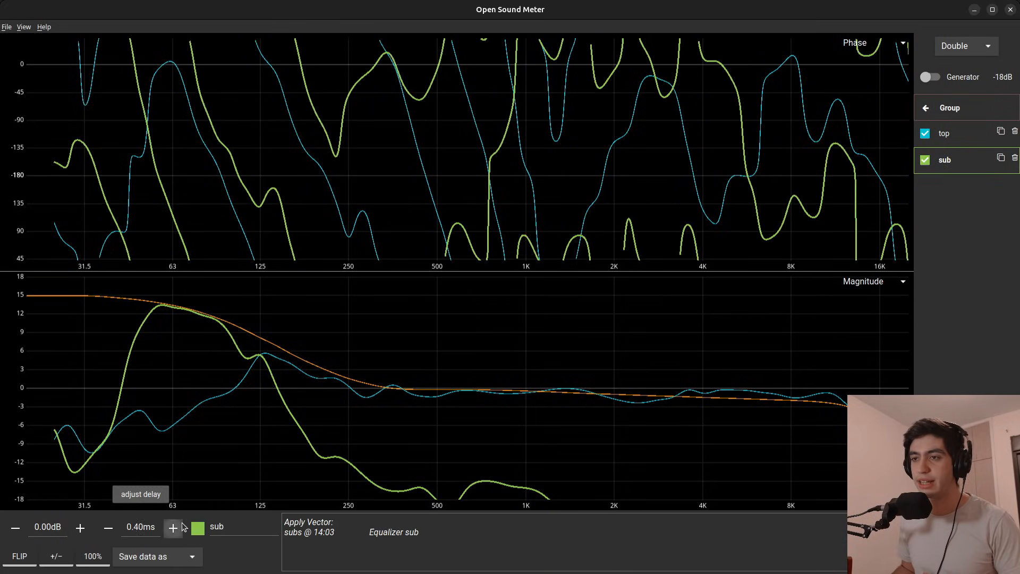
click(173, 526)
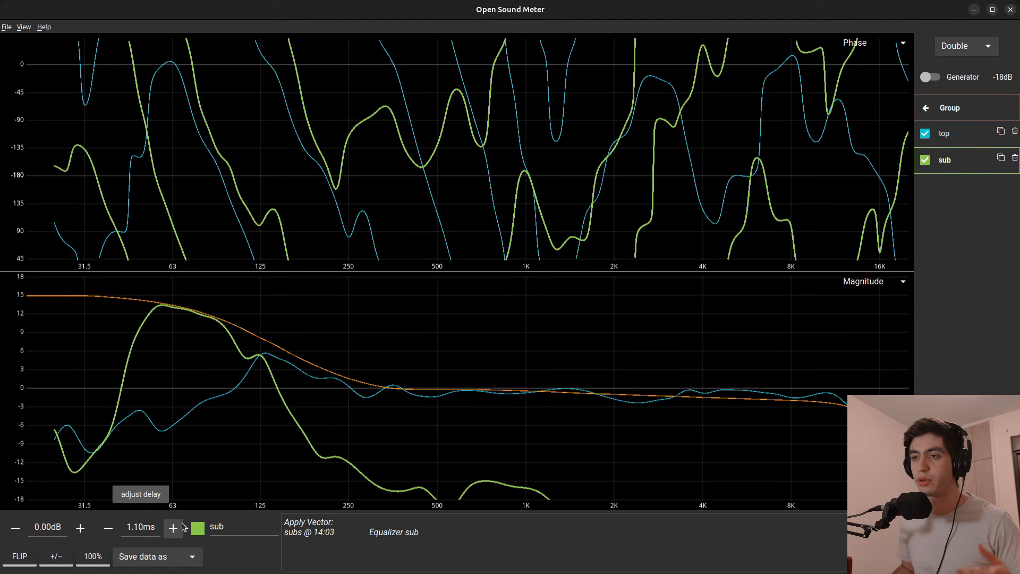
click(173, 527)
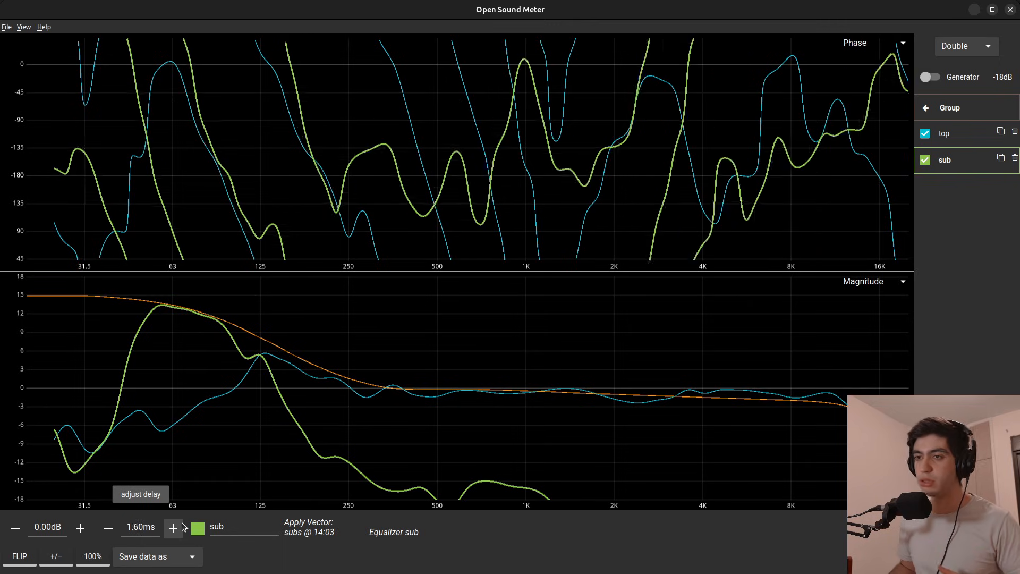
click(175, 527)
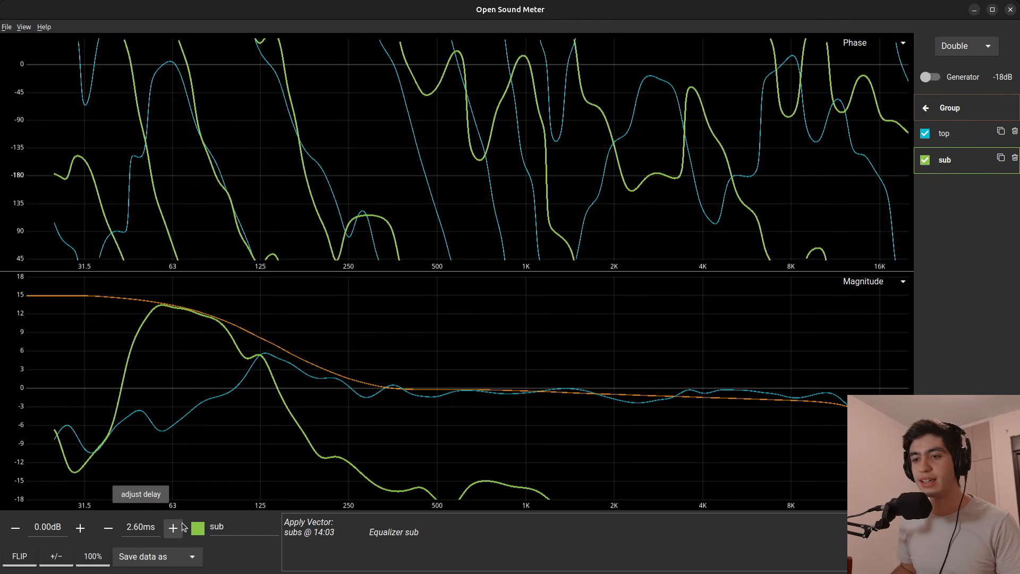
mouse_move(211, 249)
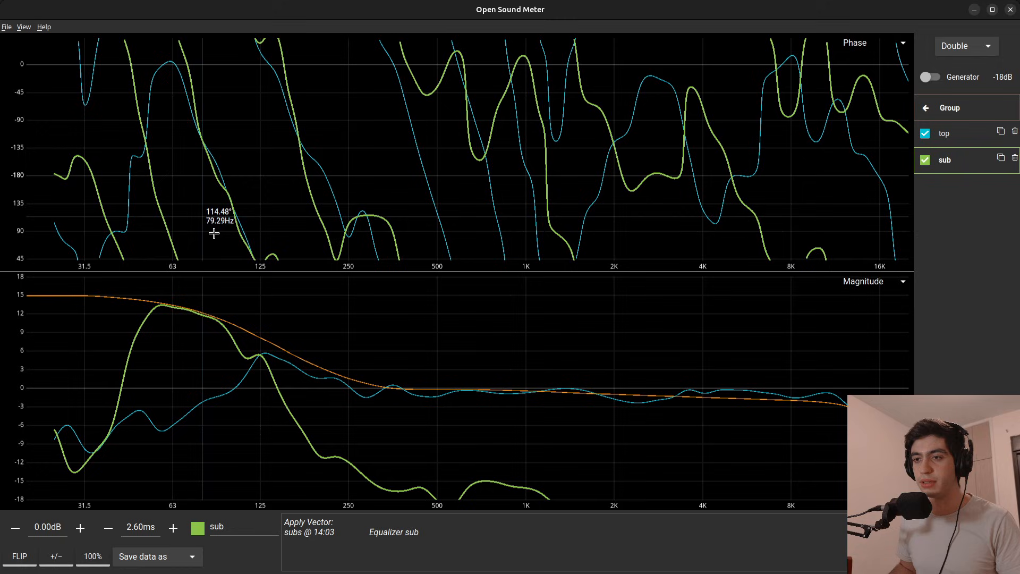
mouse_move(207, 143)
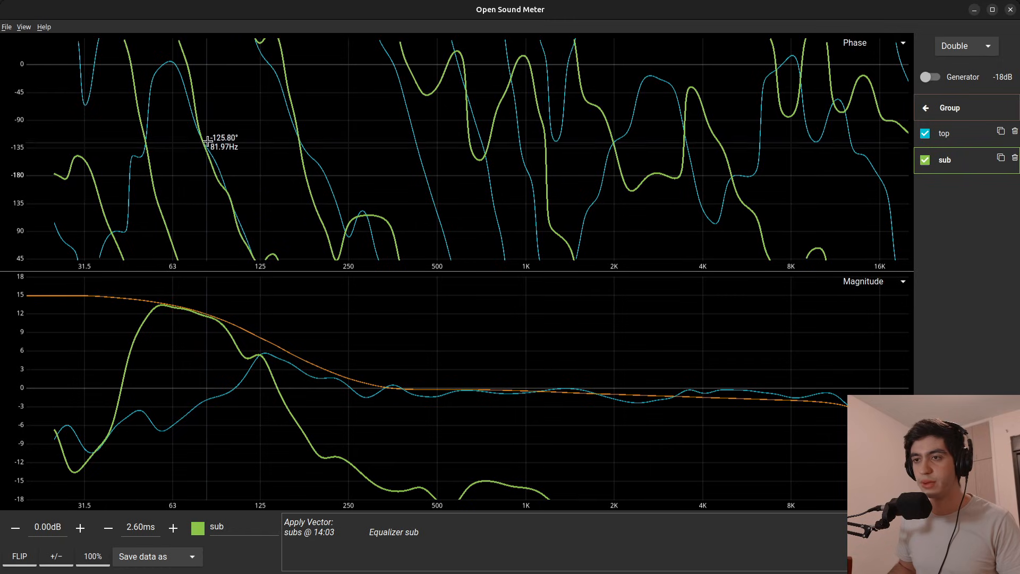
mouse_move(216, 174)
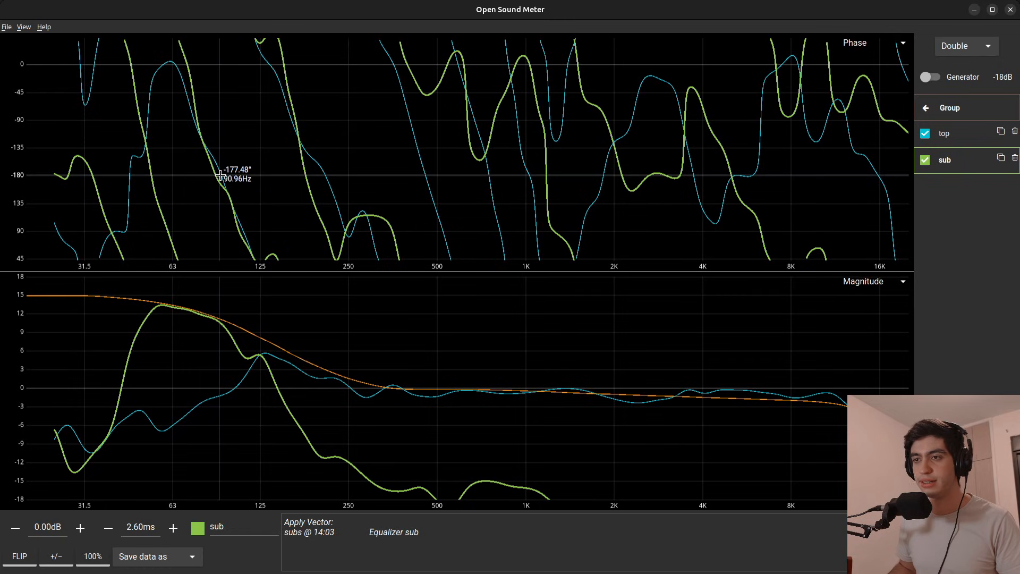
mouse_move(204, 144)
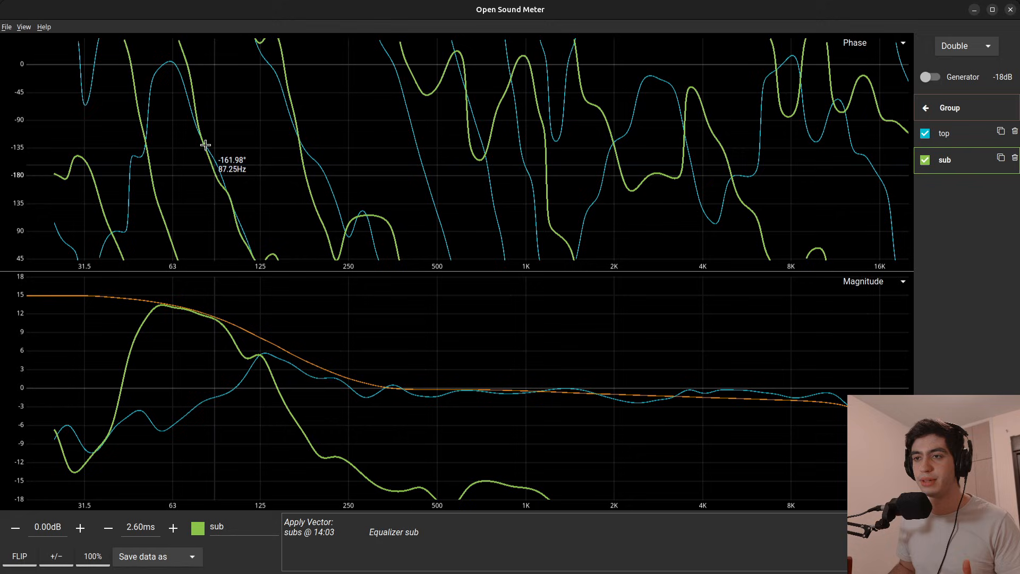
mouse_move(240, 247)
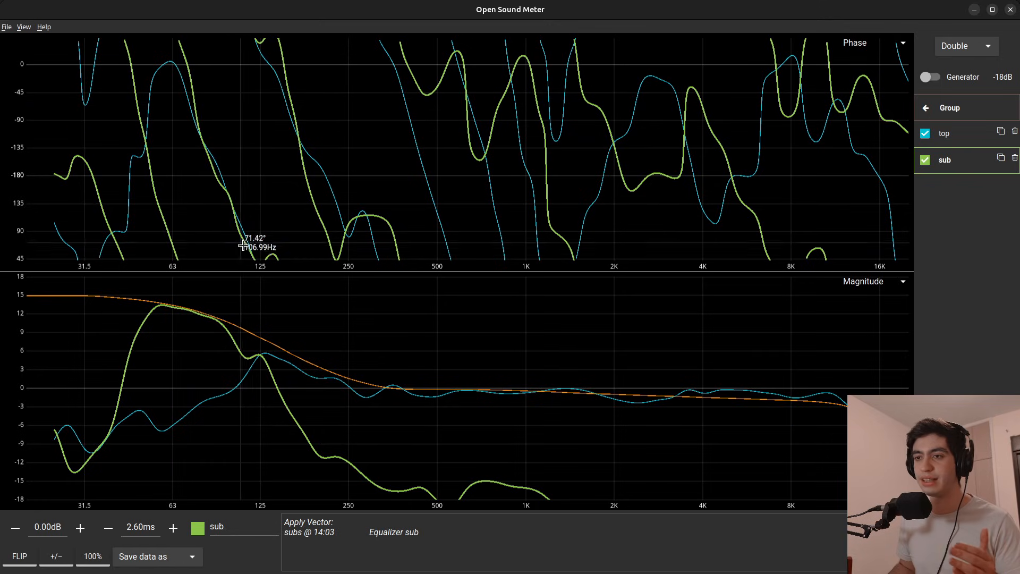
mouse_move(219, 175)
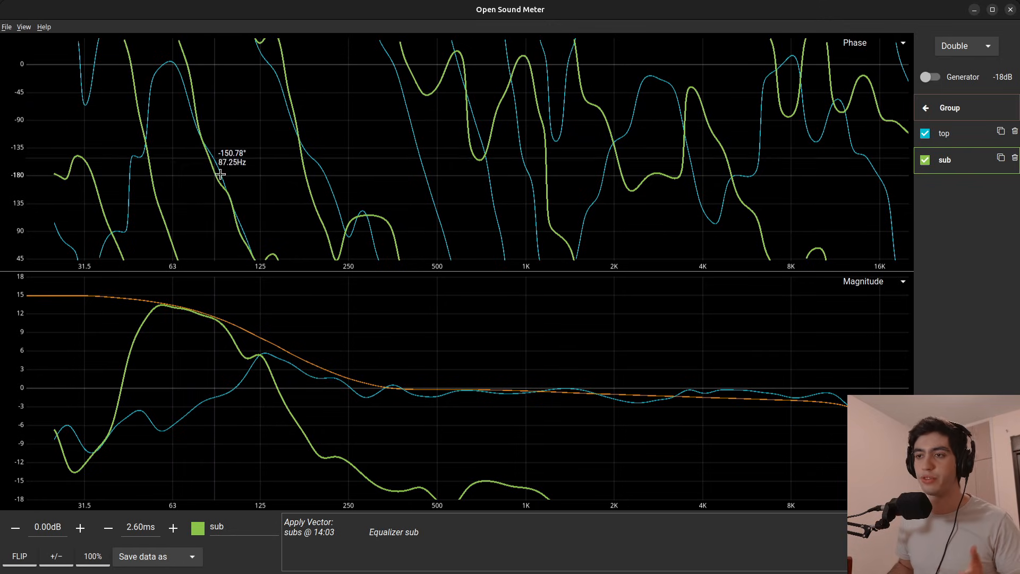
mouse_move(143, 107)
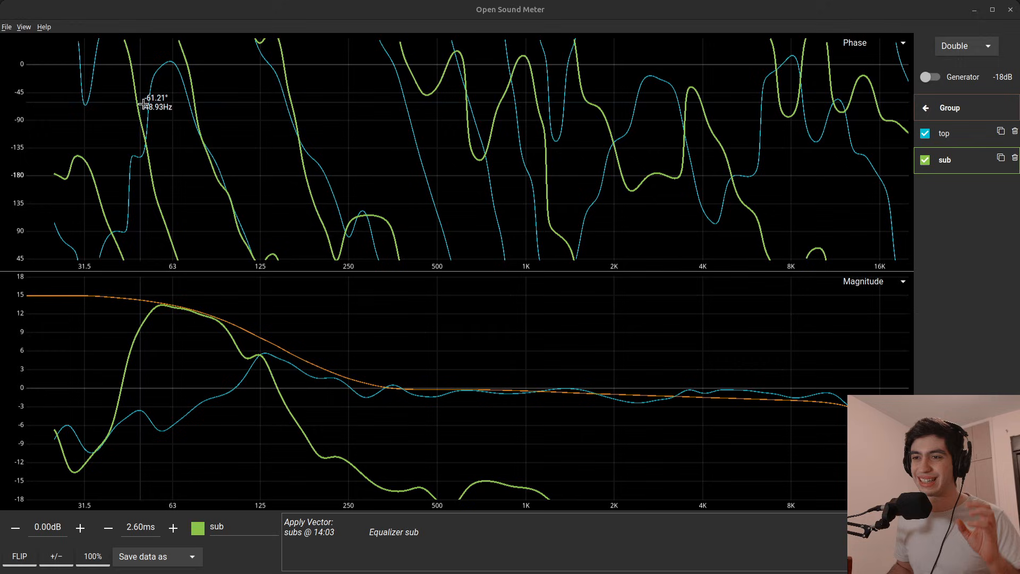
mouse_move(231, 208)
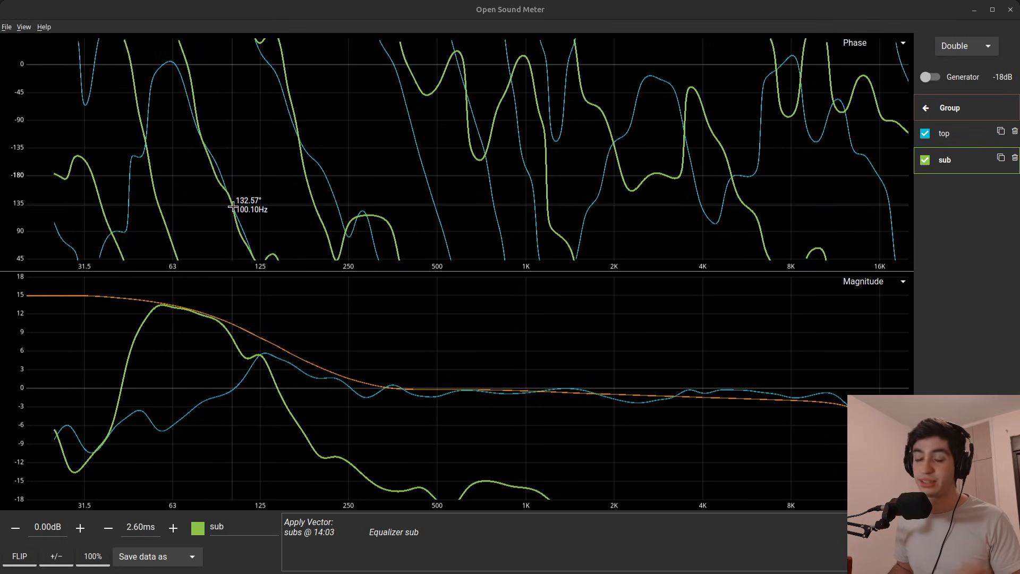
mouse_move(203, 159)
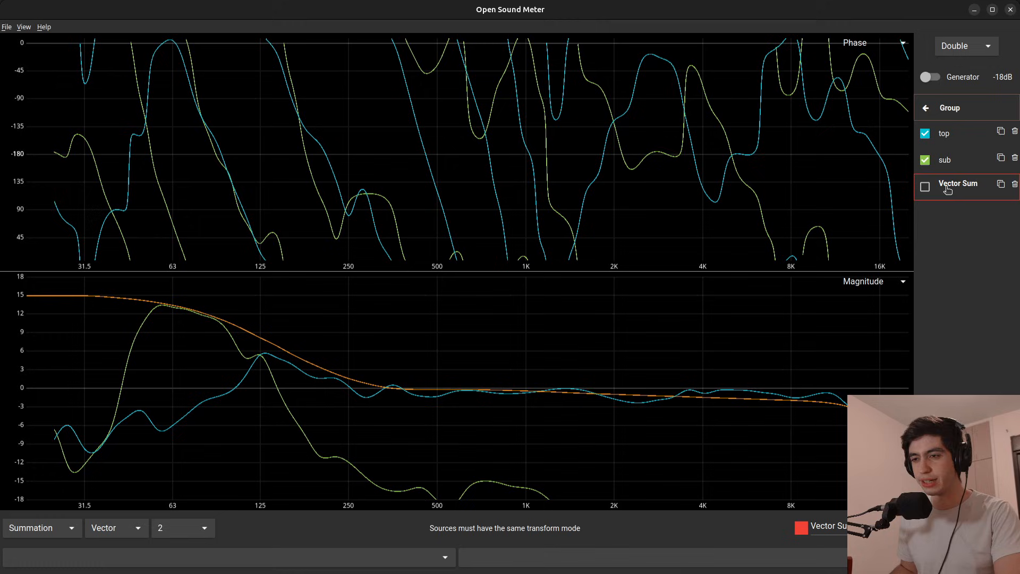
mouse_move(735, 155)
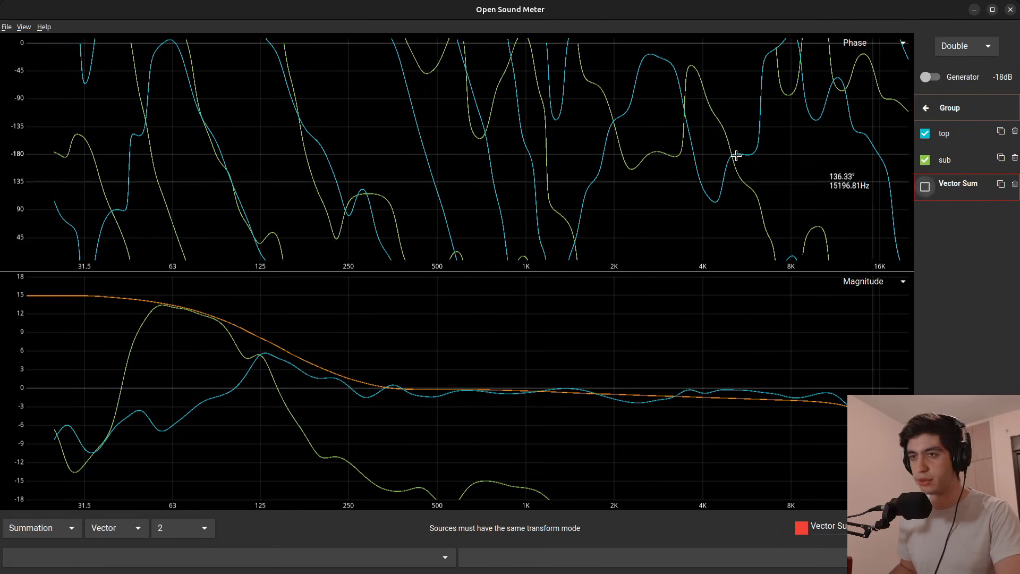
Step: Add a math source and switch its summation mode from Vector to Power
click(6, 27)
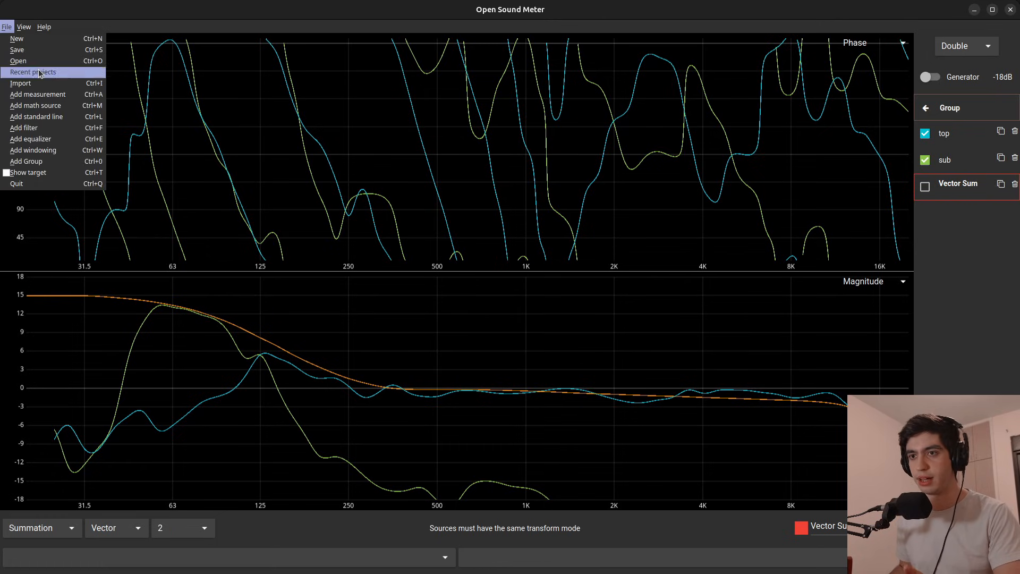
mouse_move(62, 112)
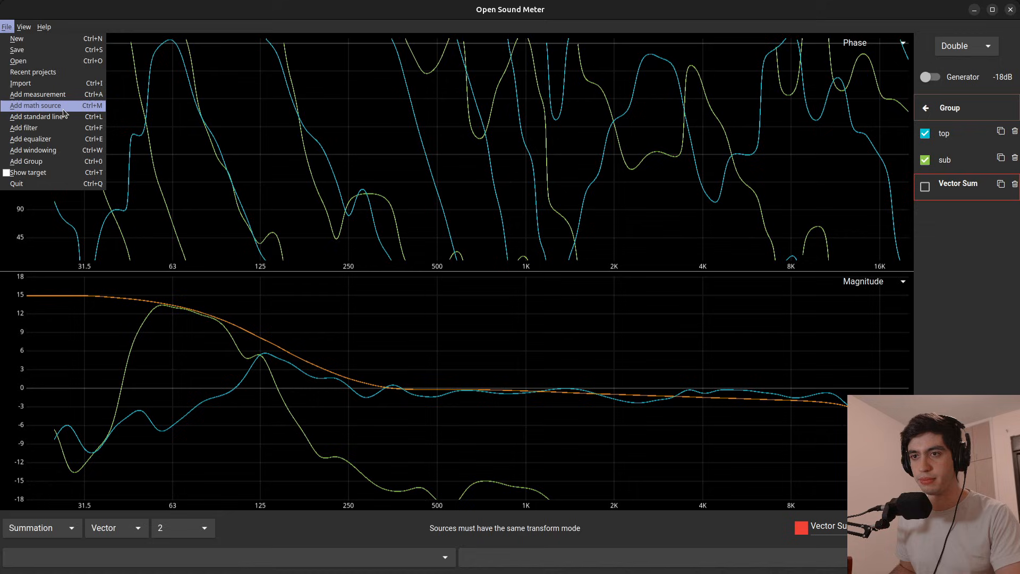
click(351, 401)
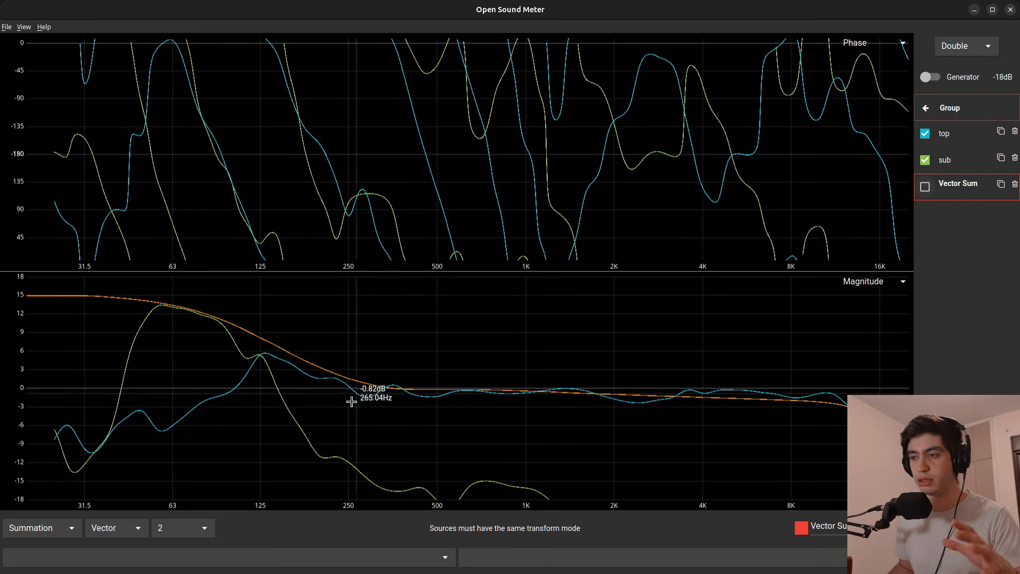
mouse_move(130, 487)
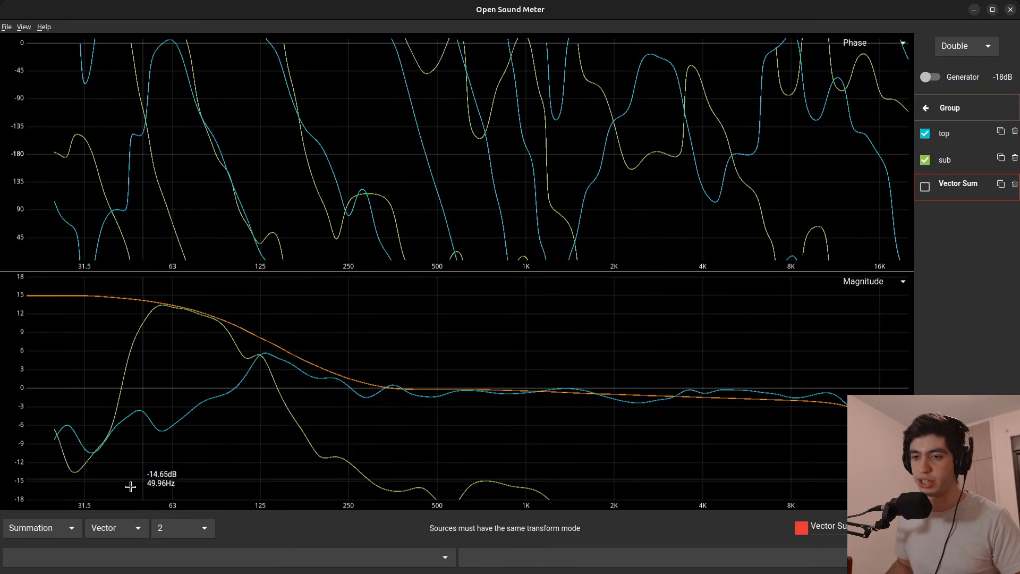
click(40, 528)
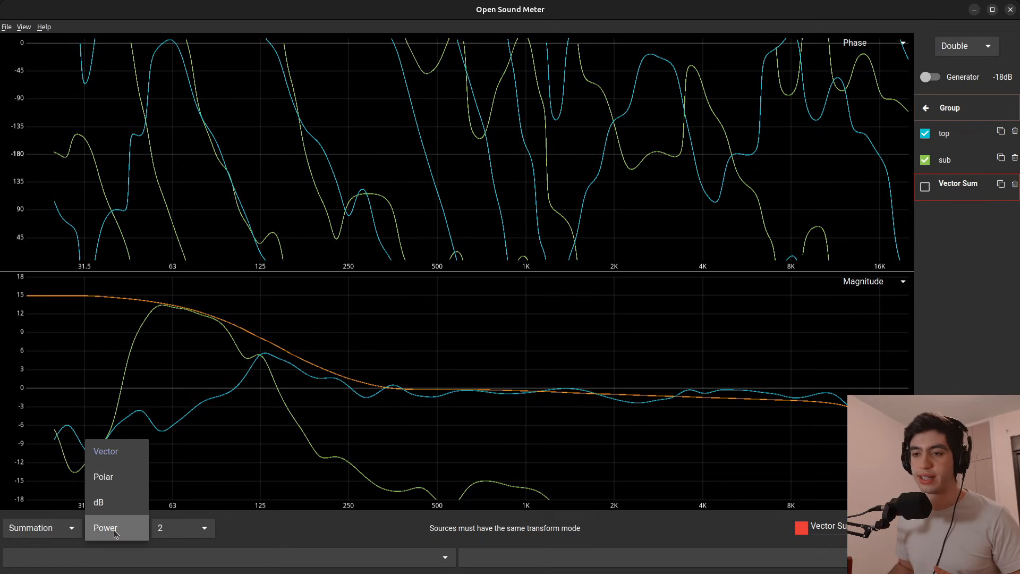
click(106, 527)
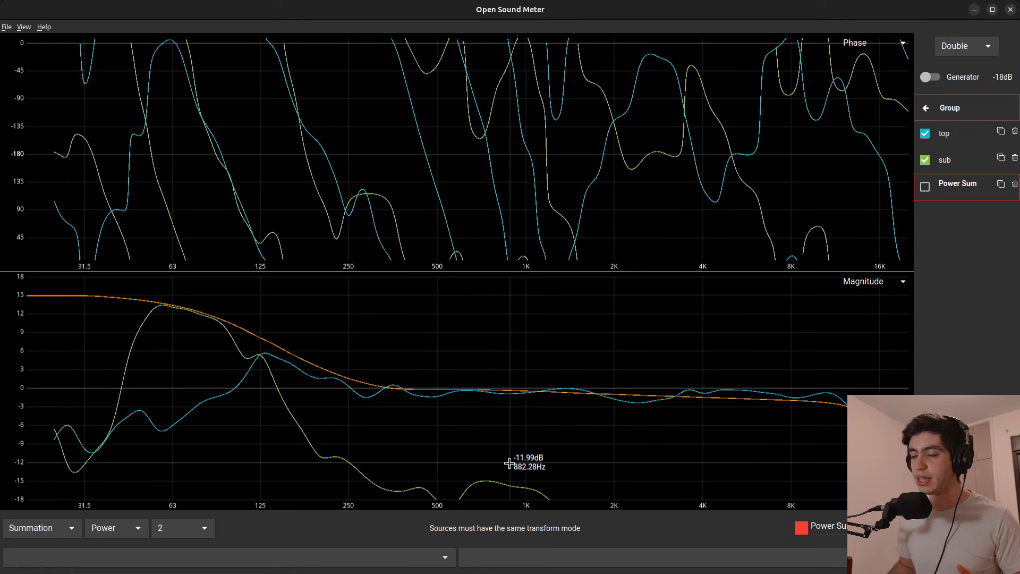
mouse_move(451, 453)
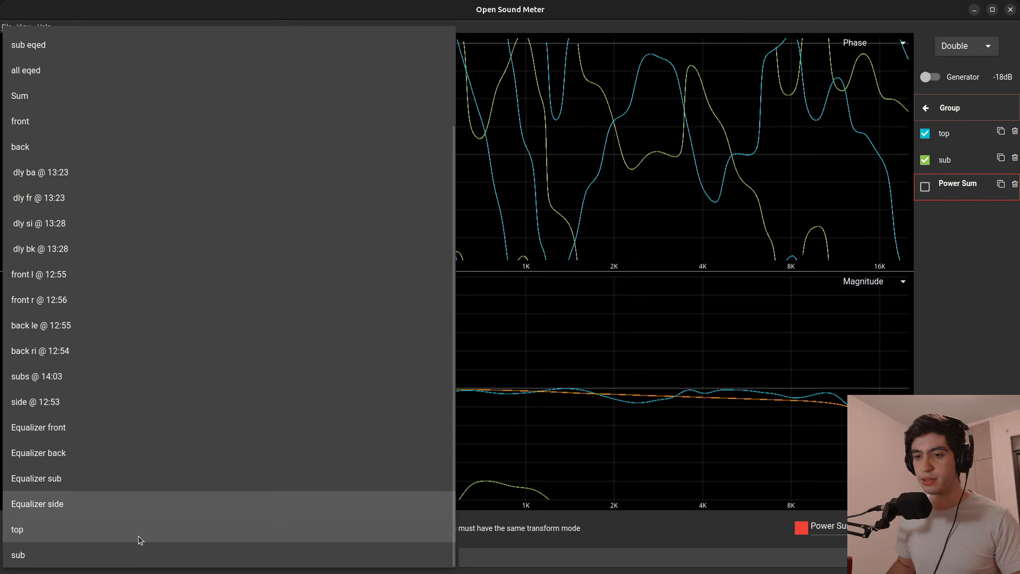
Step: Feed top and sub into the Power Sum and show its red trace on the graphs
click(17, 528)
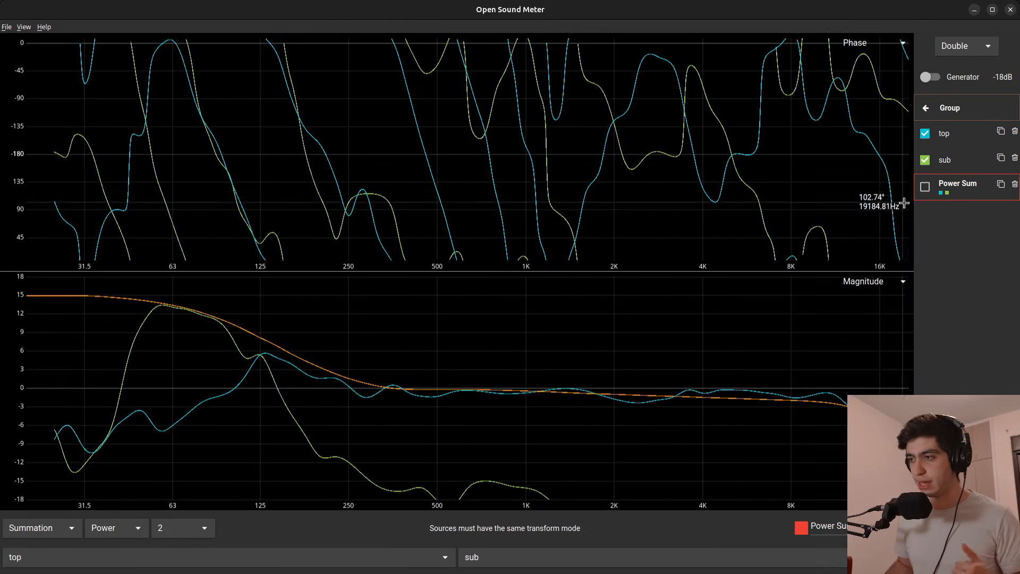
click(924, 186)
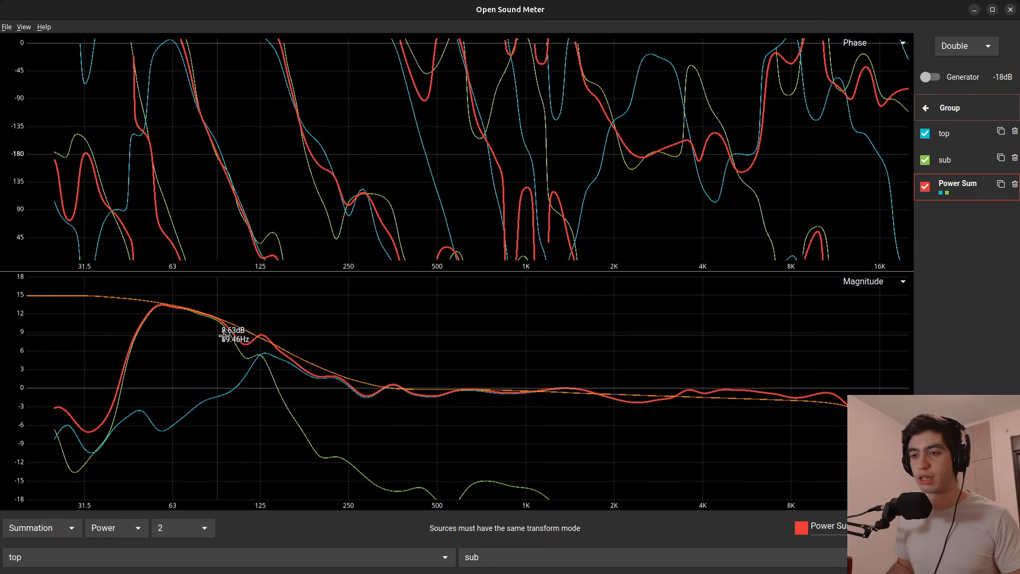
mouse_move(318, 366)
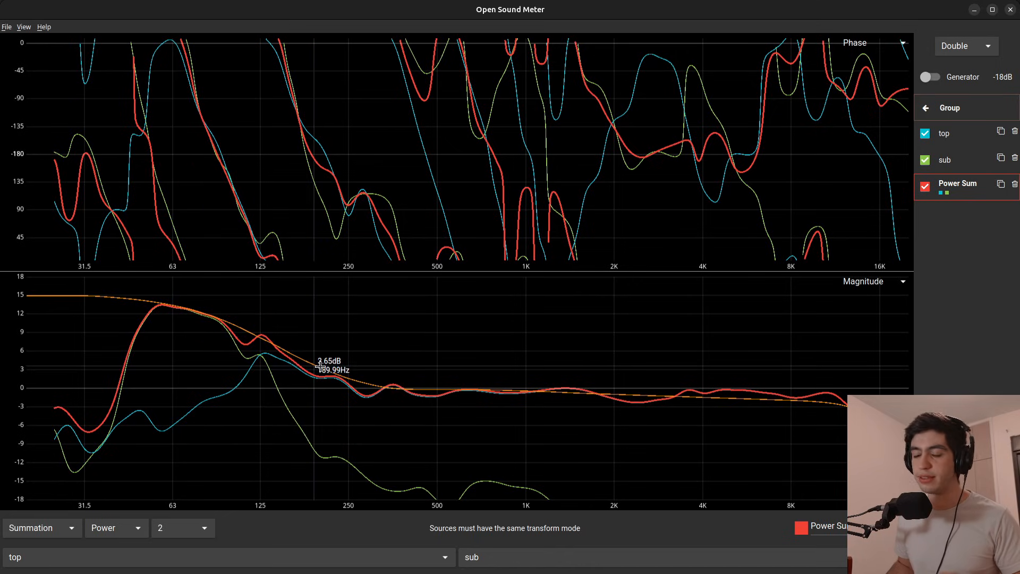
mouse_move(994, 155)
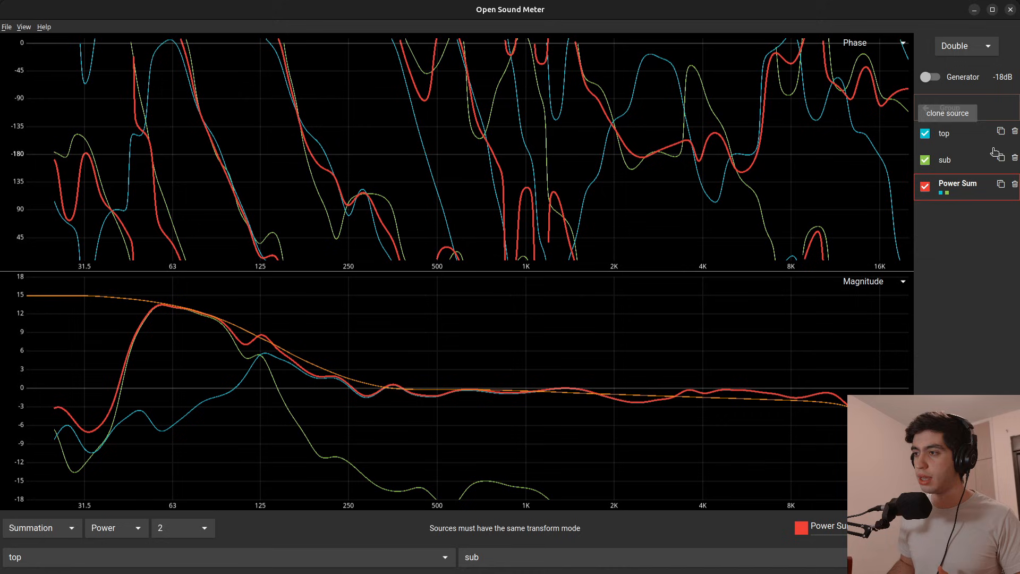
click(951, 159)
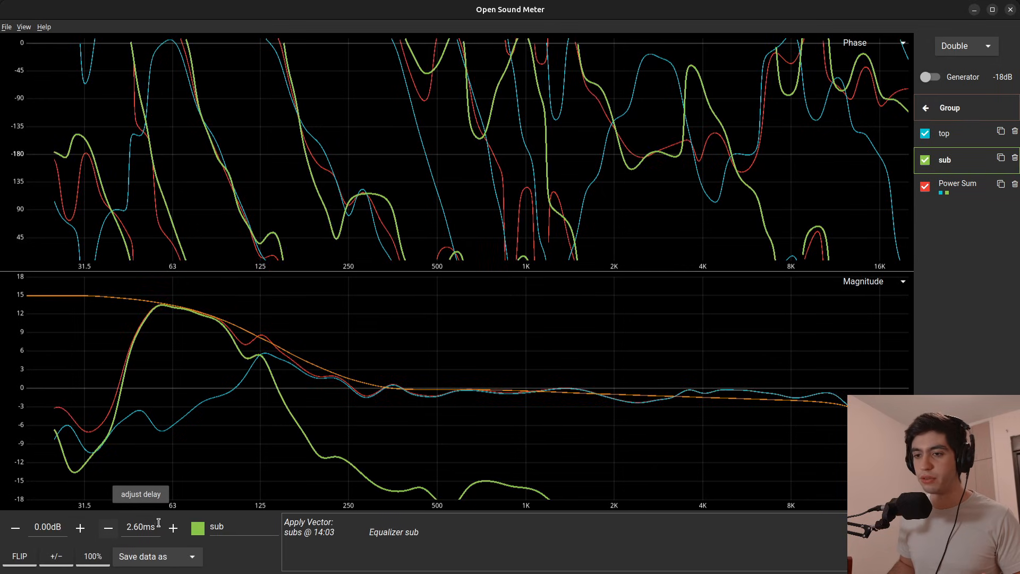
Step: Switch the sum back to Vector mode and return the sub's delay to 0.00 ms
click(172, 527)
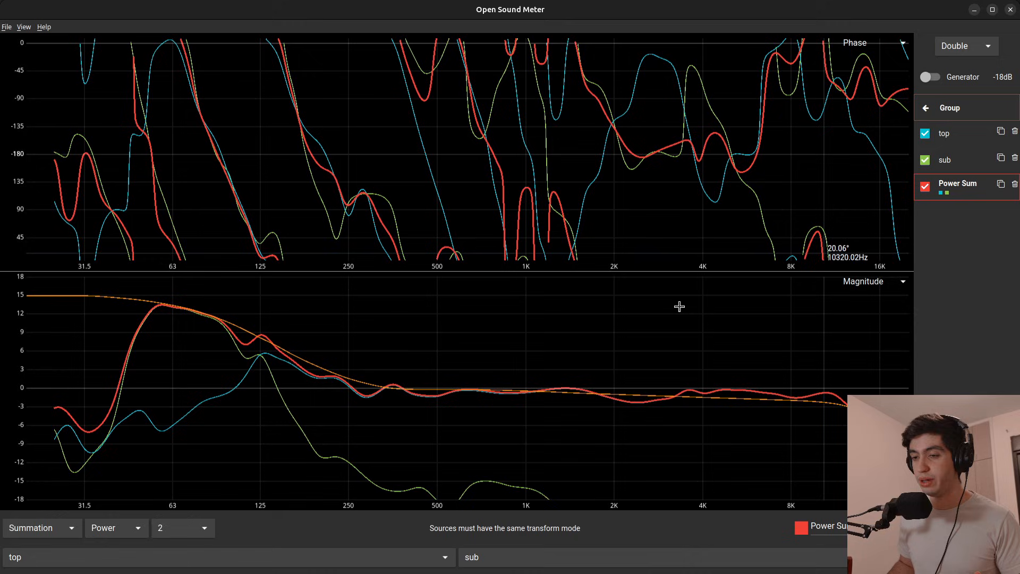
click(116, 527)
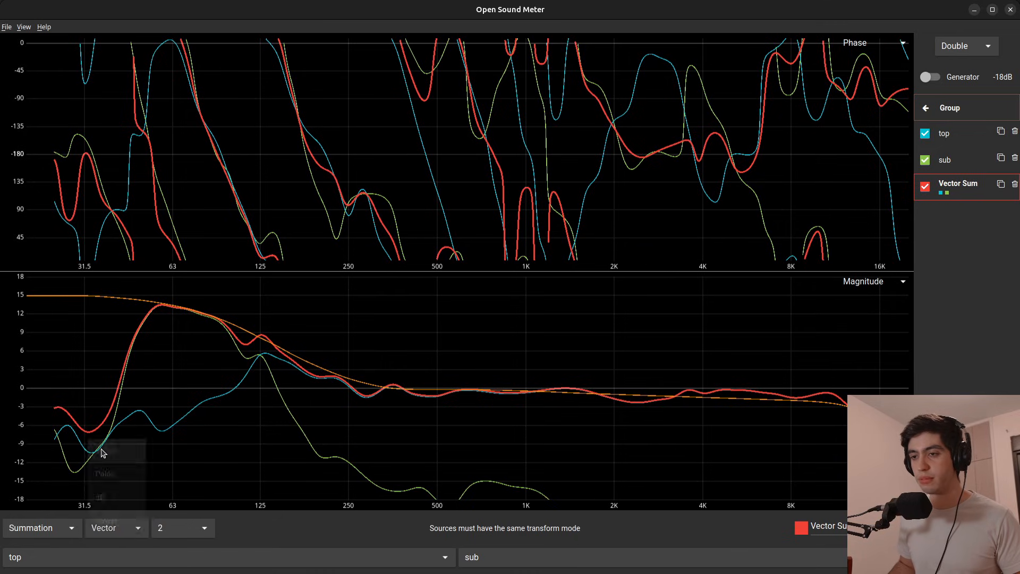
mouse_move(302, 362)
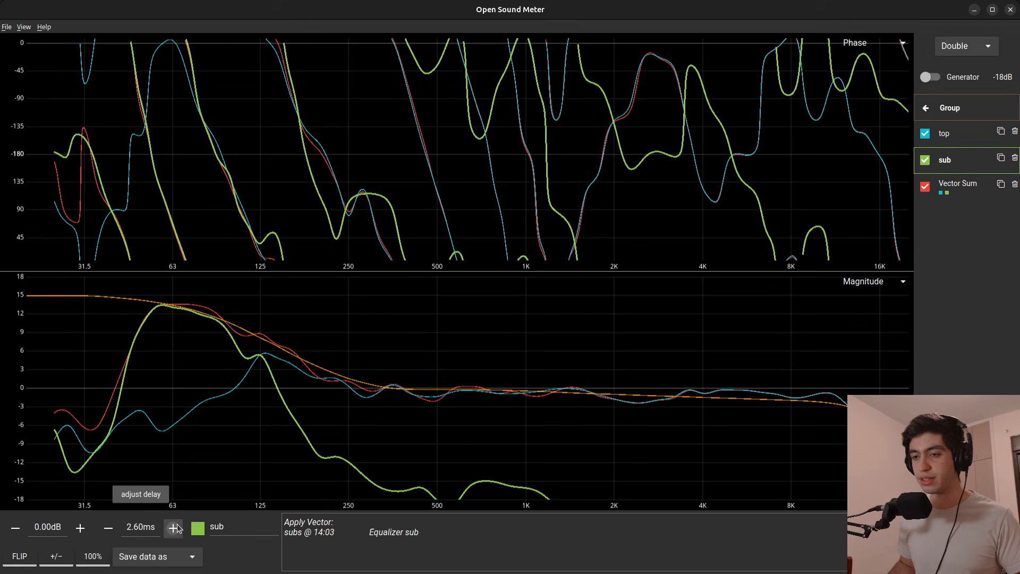
click(173, 527)
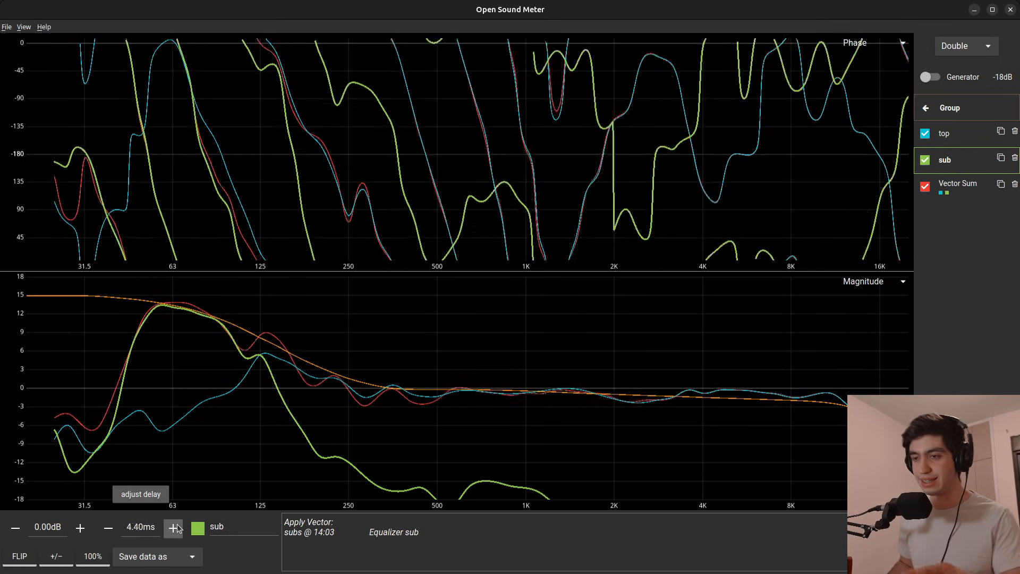
click(173, 527)
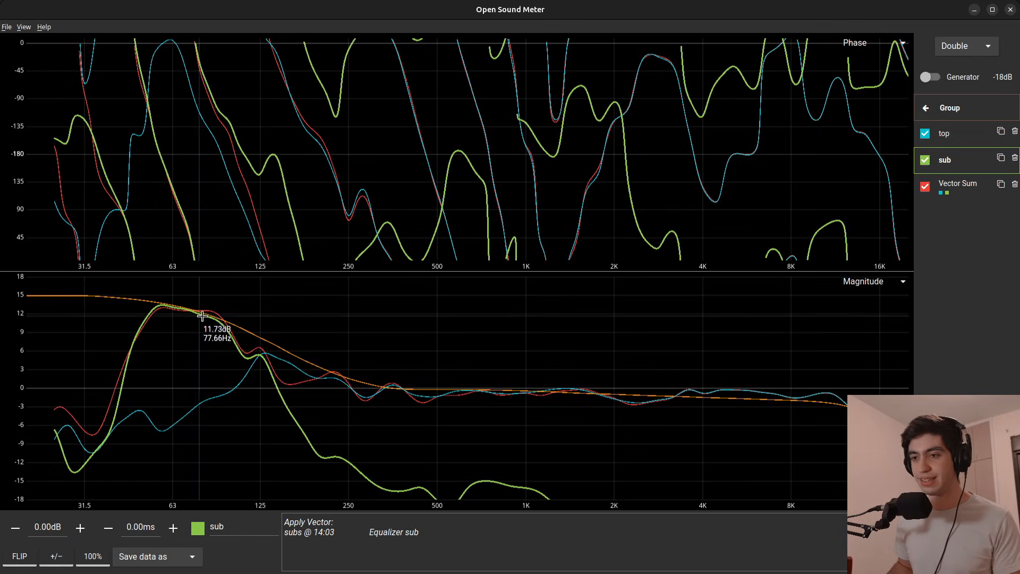
mouse_move(290, 384)
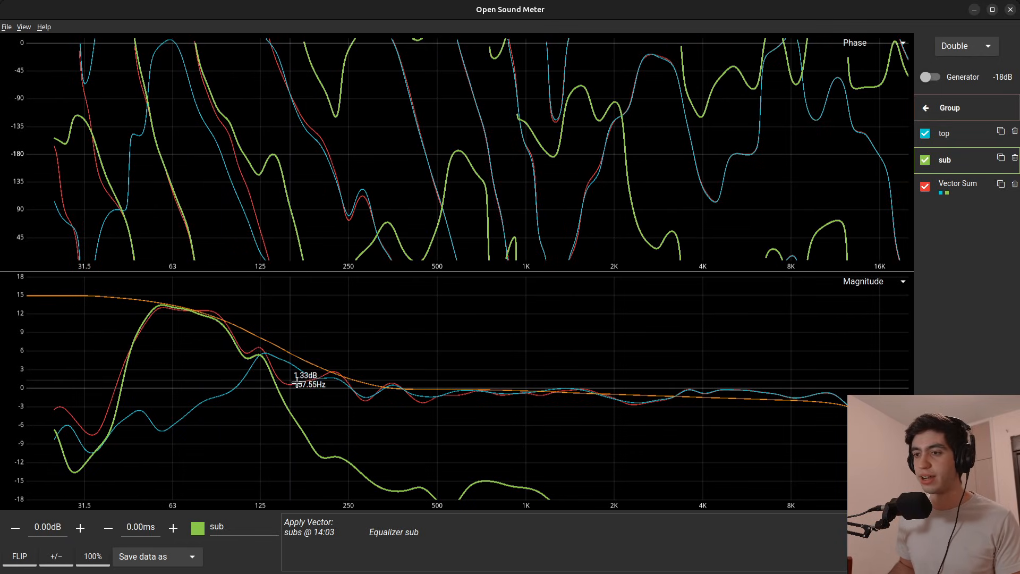
mouse_move(306, 381)
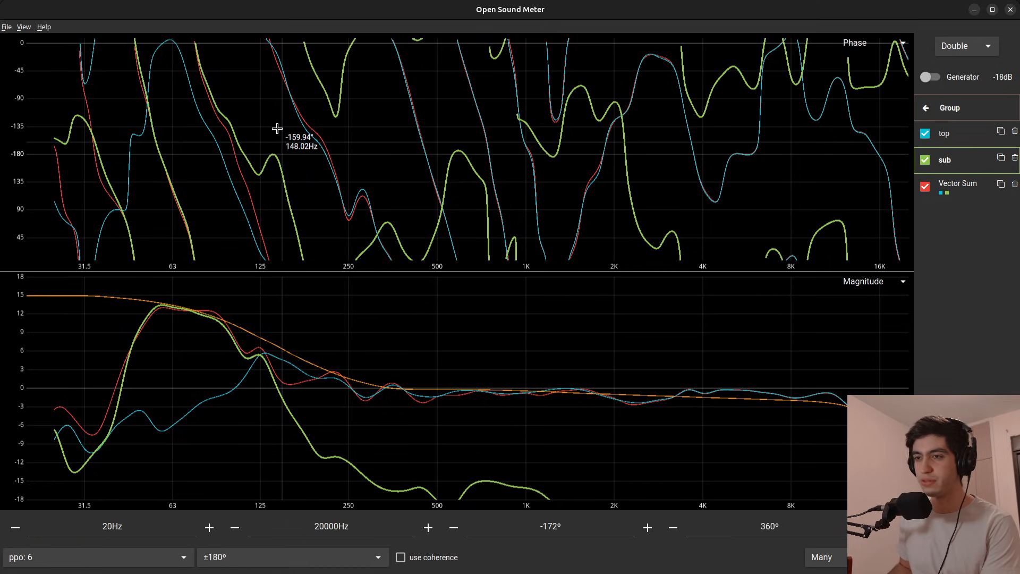
mouse_move(671, 265)
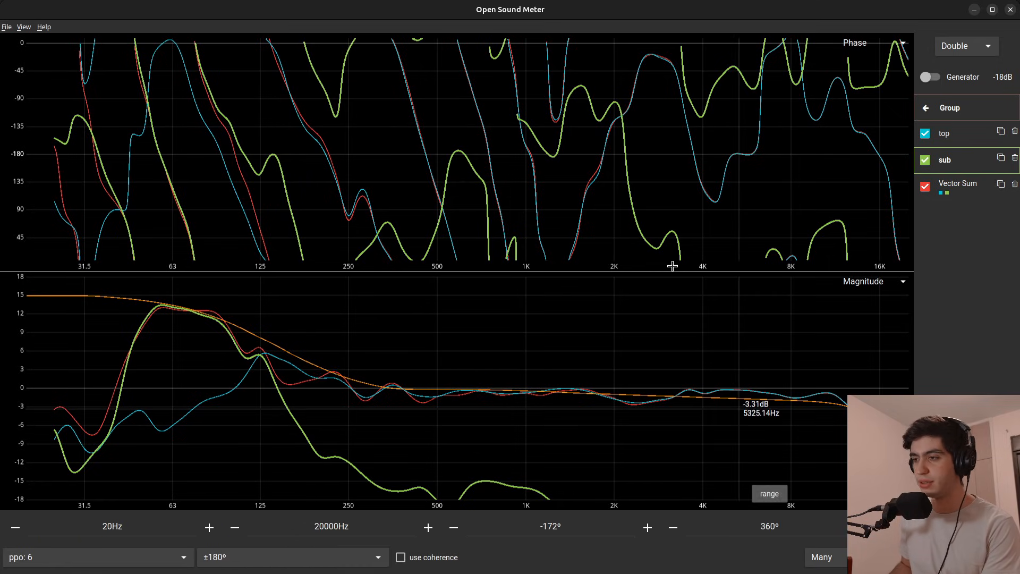
Step: Hide the Vector Sum trace from the phase graph, leaving only top and sub
click(822, 556)
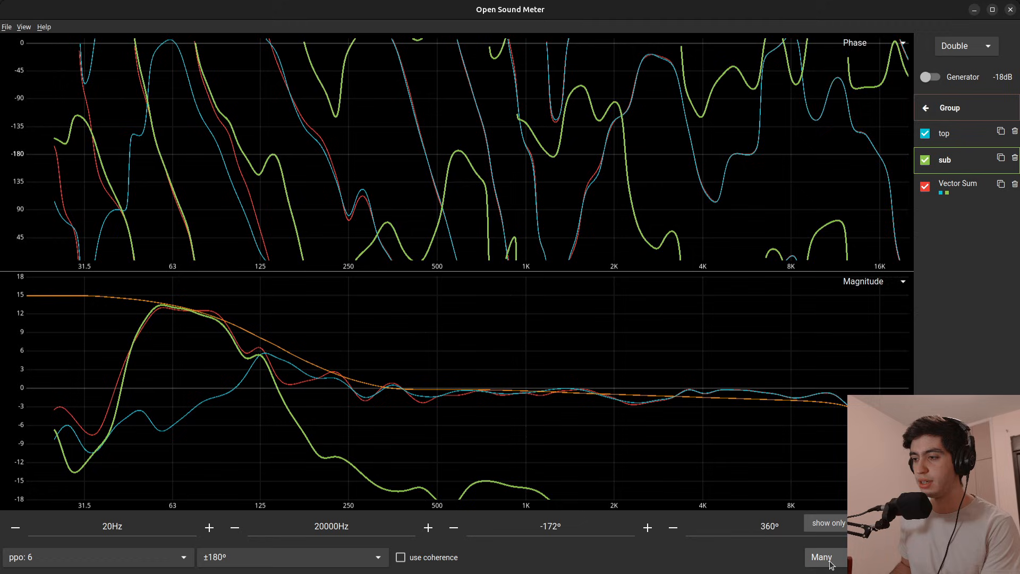
click(822, 557)
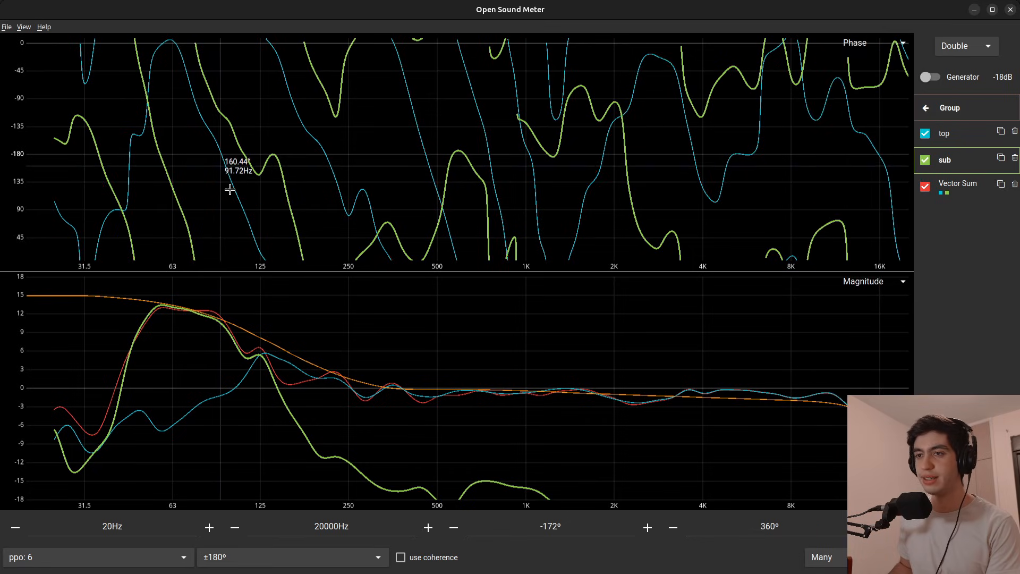
mouse_move(811, 132)
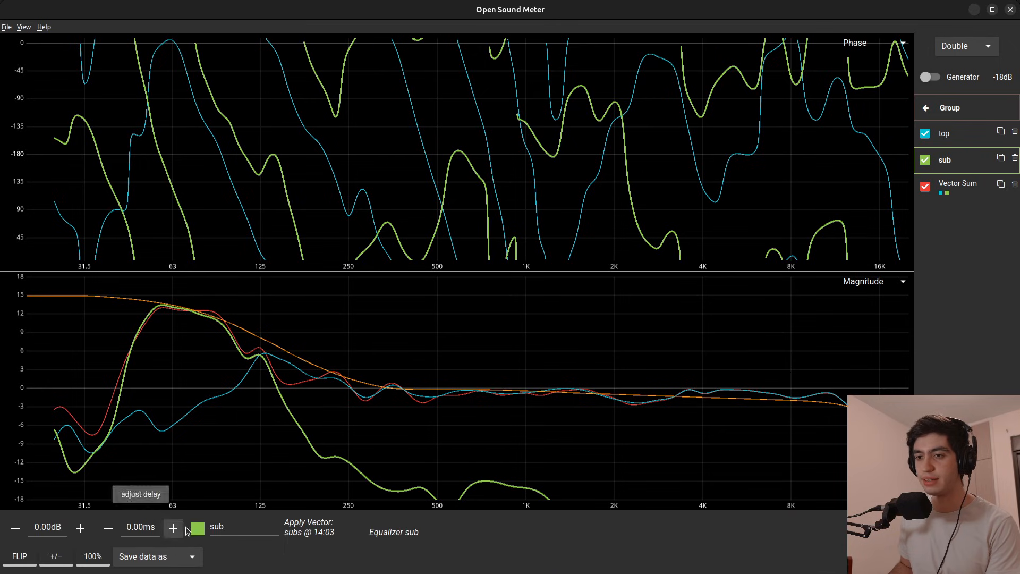
Step: Sweep the sub's delay upward past 16 ms while watching the Vector Sum
click(172, 527)
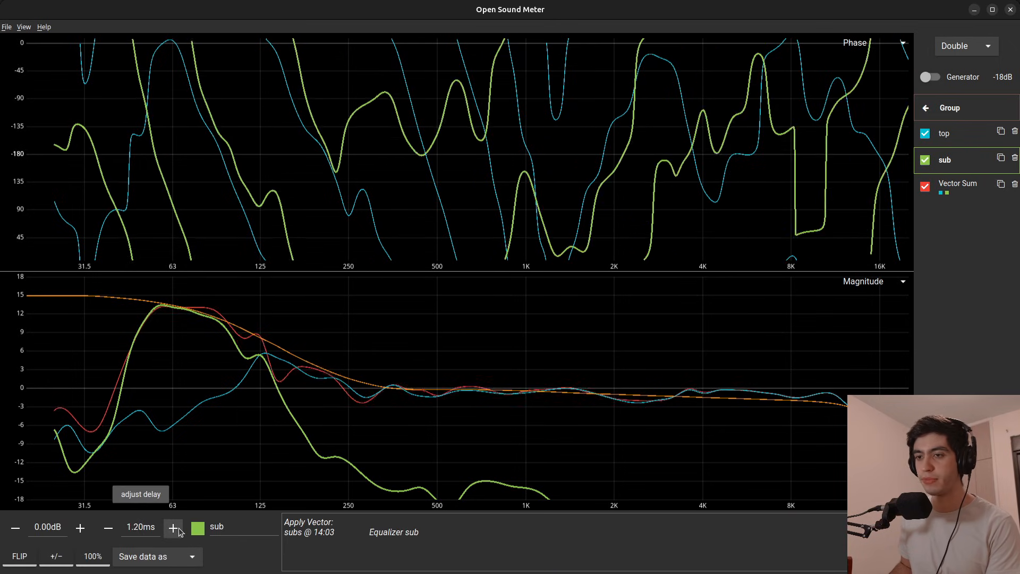
click(172, 527)
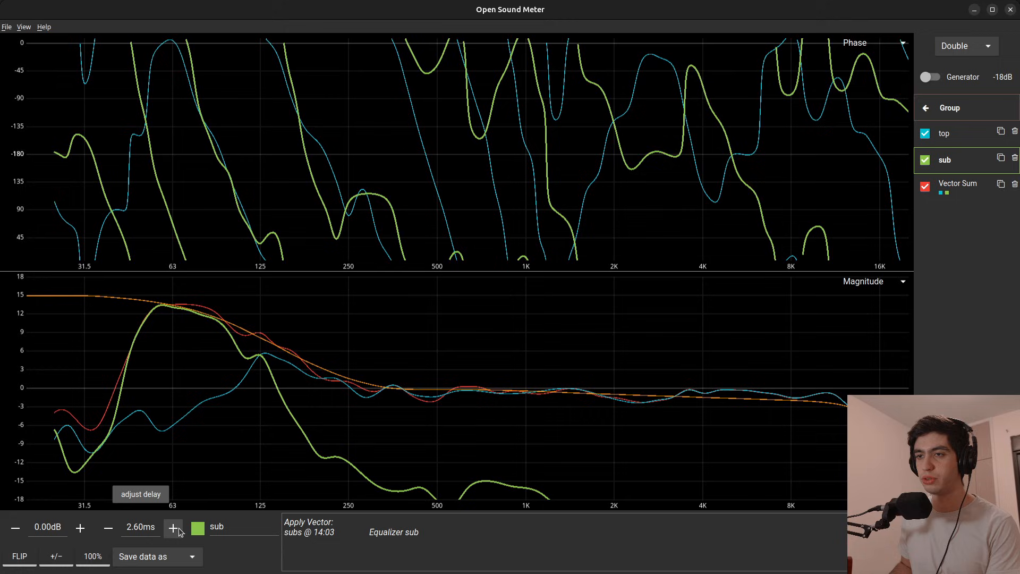
mouse_move(155, 140)
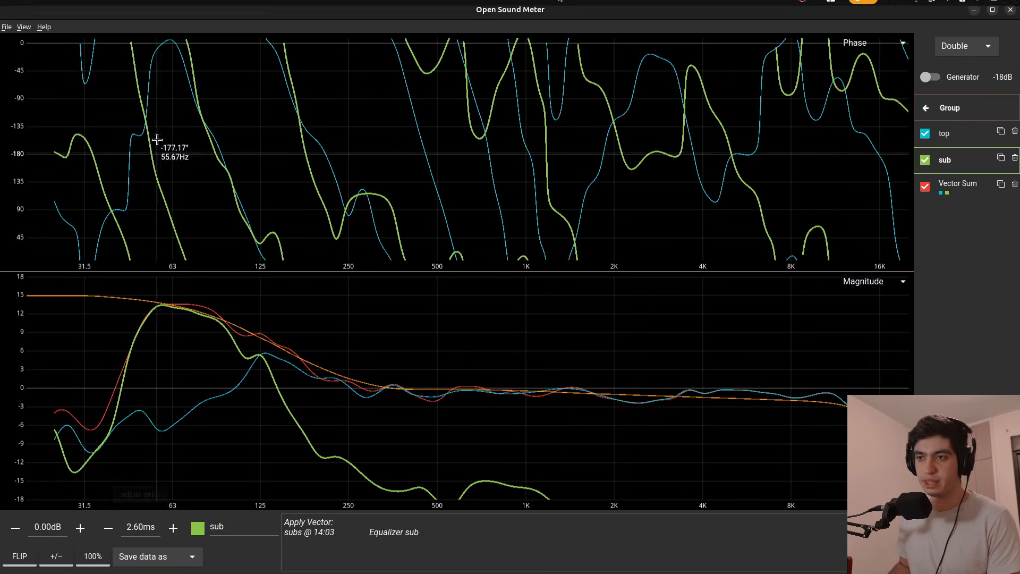
mouse_move(286, 361)
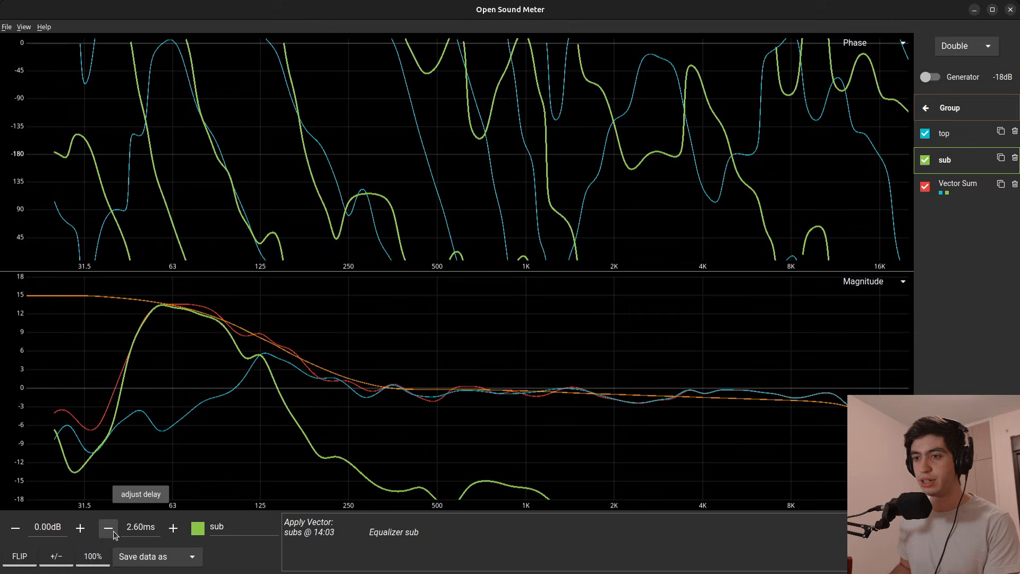
click(109, 527)
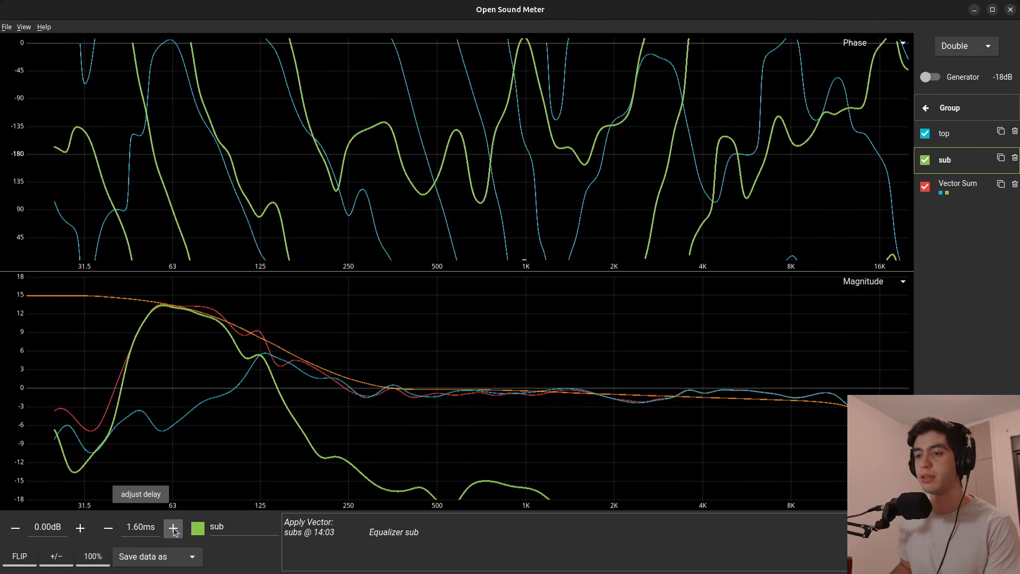
click(173, 527)
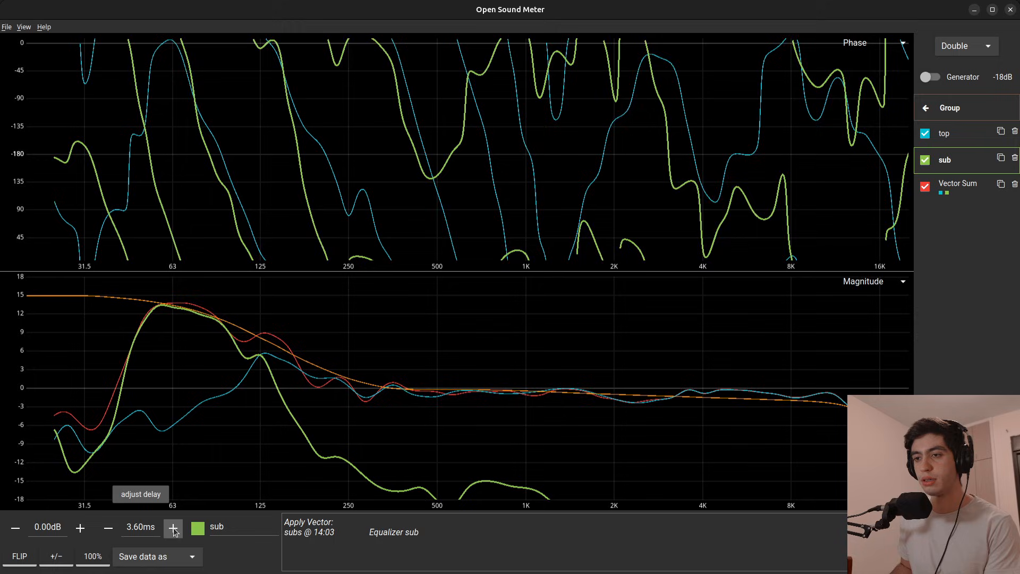
click(173, 541)
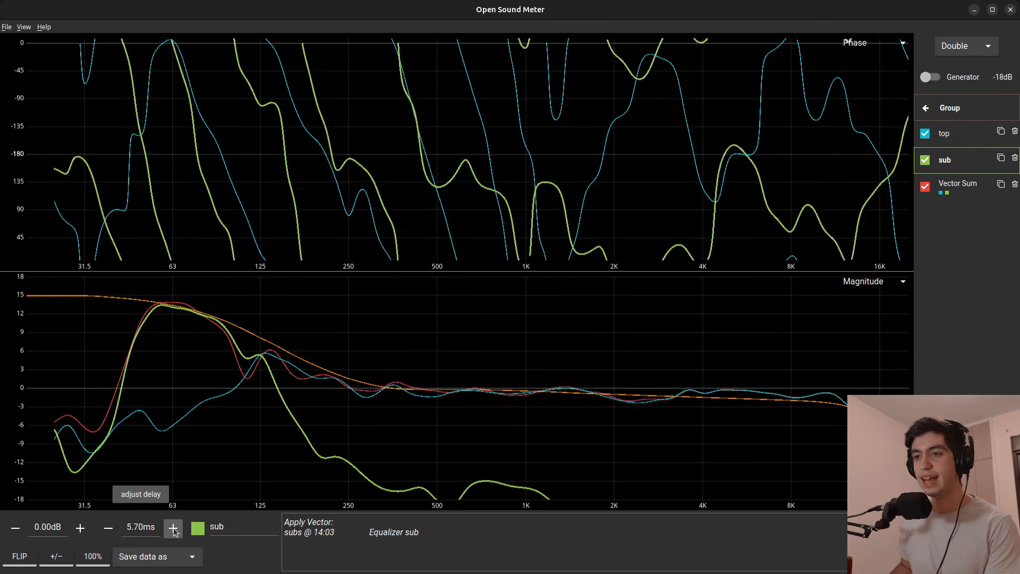
click(173, 527)
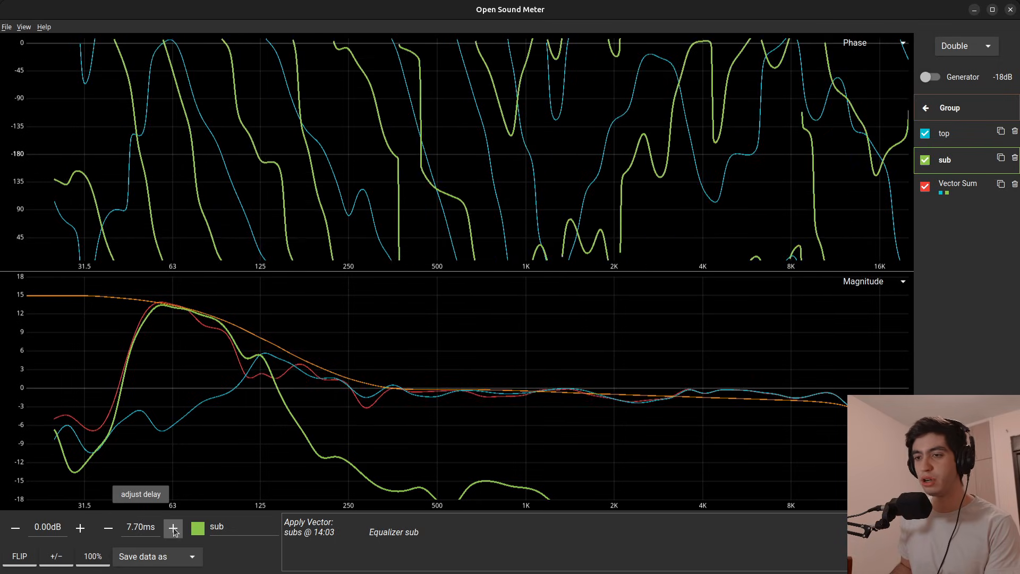
click(172, 542)
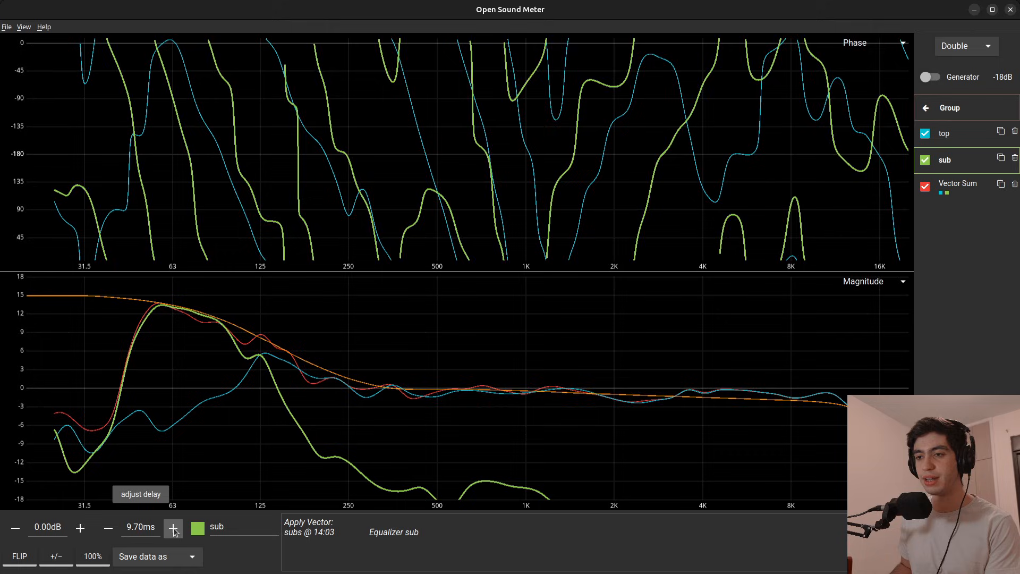
click(173, 527)
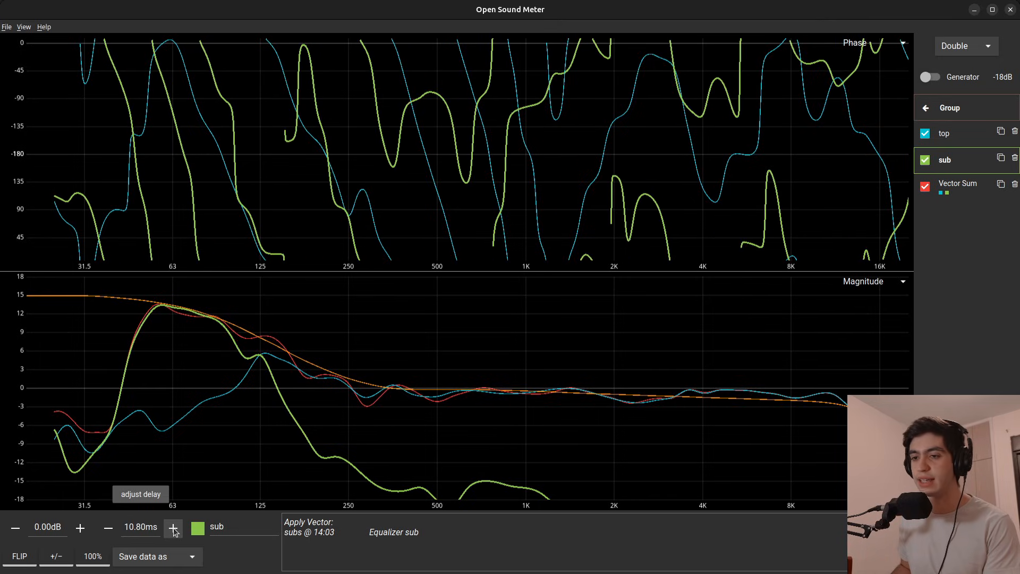
click(172, 526)
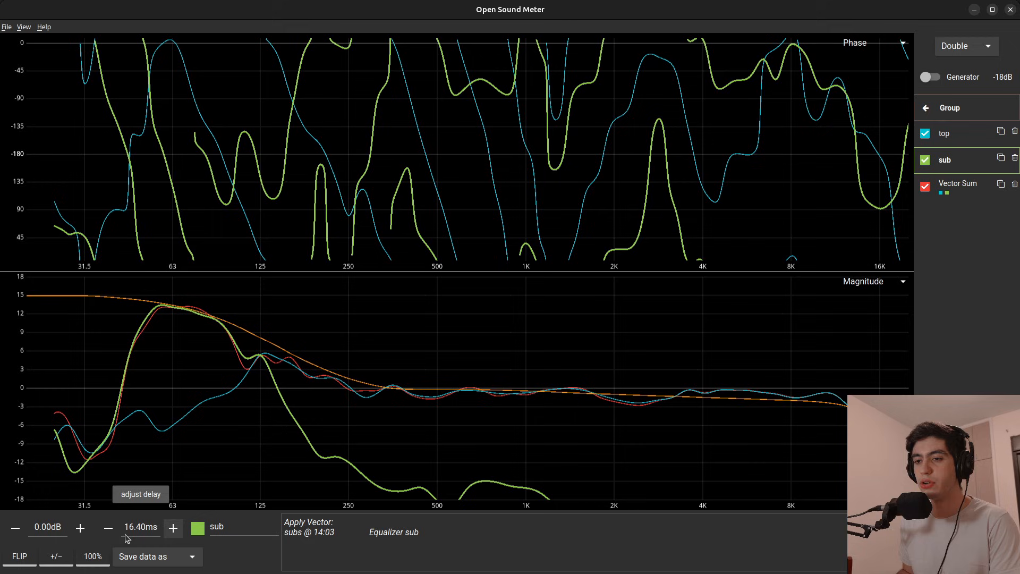
Step: Bring the sub's delay back down to 2.10 ms
click(109, 527)
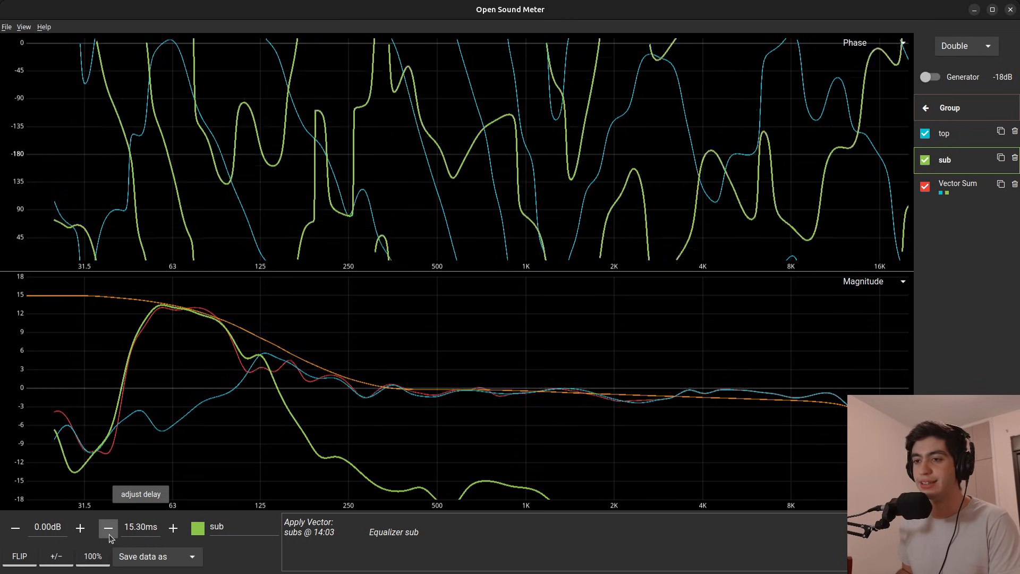
click(106, 527)
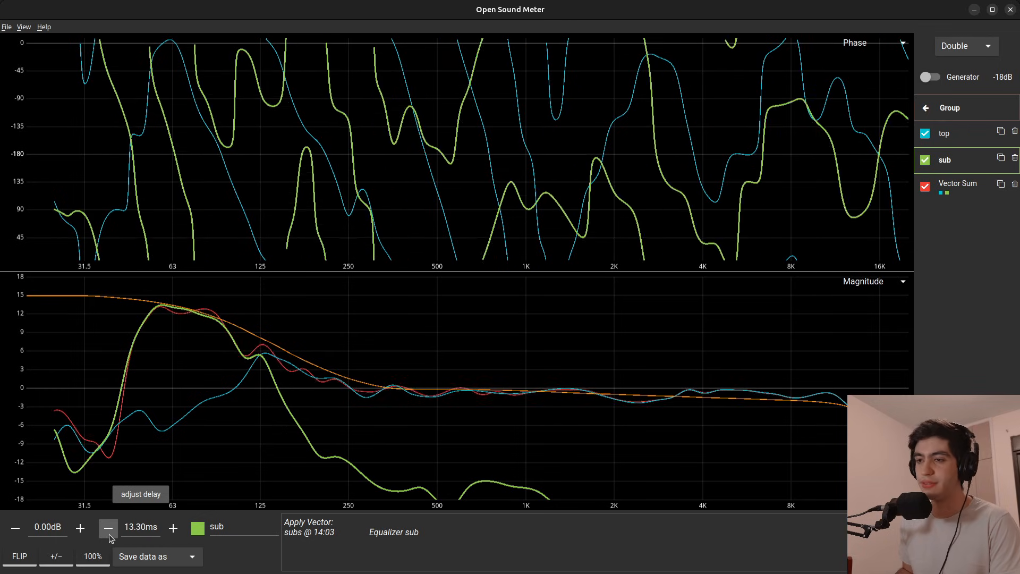
click(106, 527)
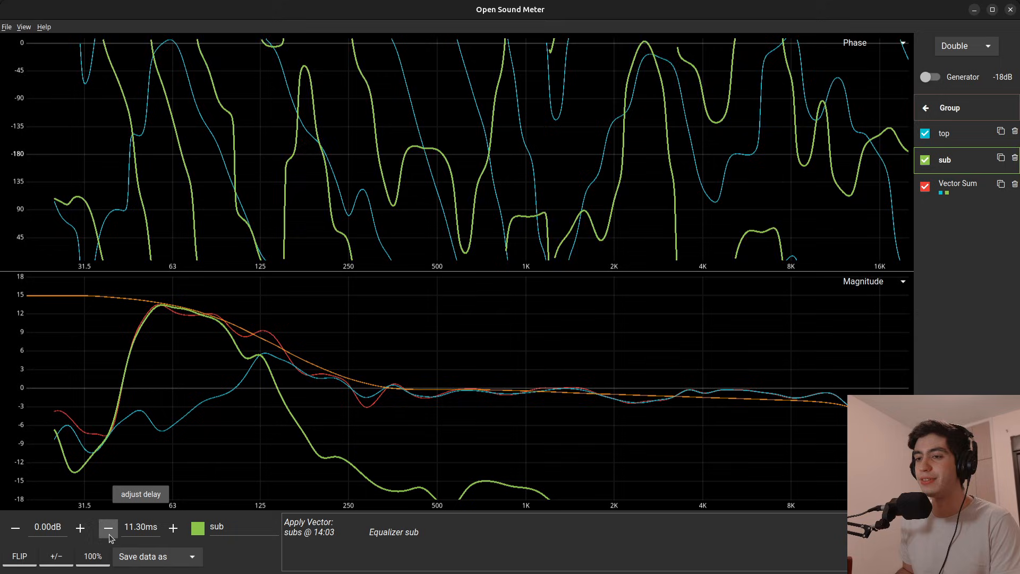
click(107, 527)
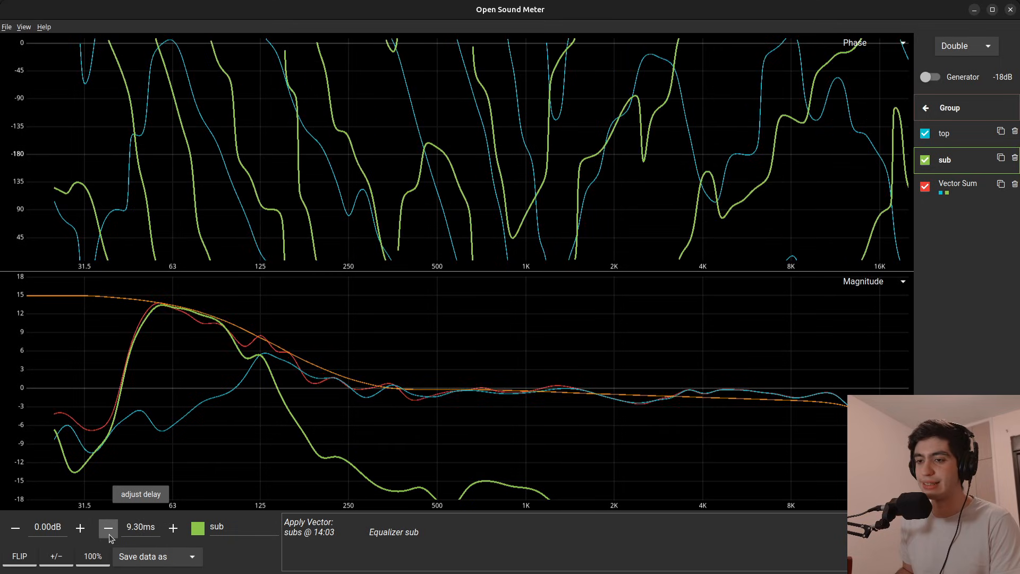
click(106, 527)
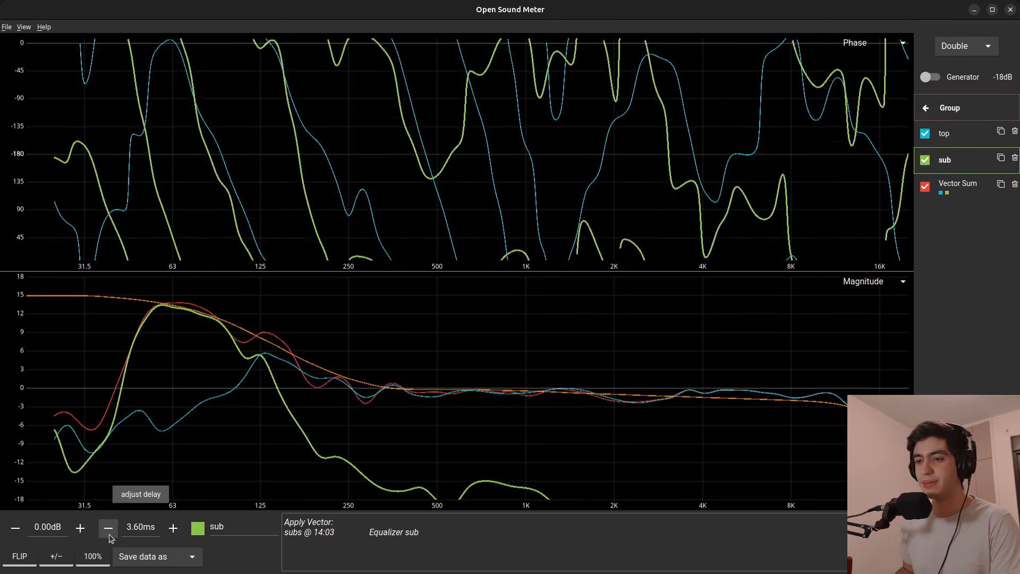
click(106, 527)
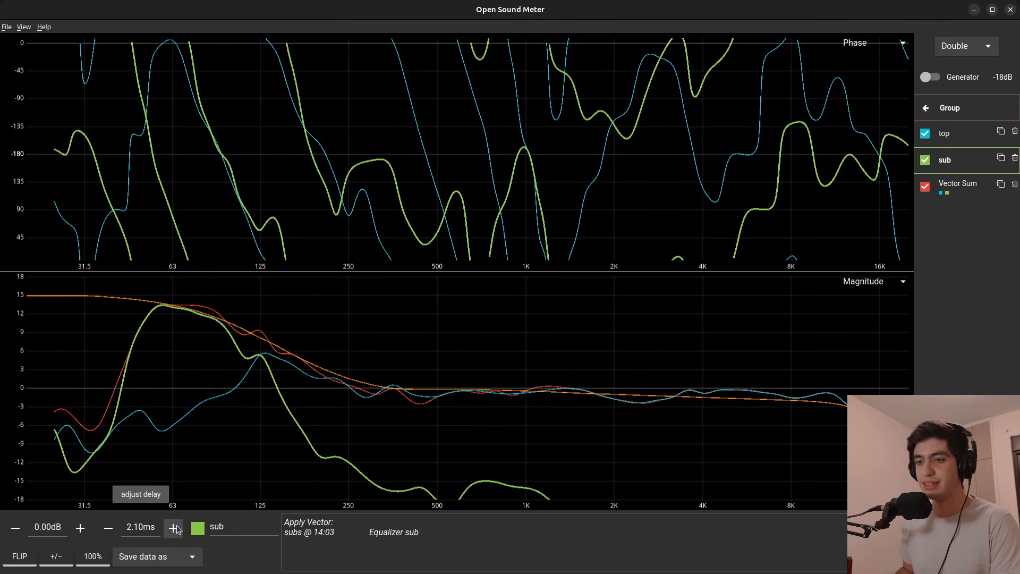
Step: Set the sub's delay to 2.40 ms for the smoothest Vector Sum through the crossover
click(172, 542)
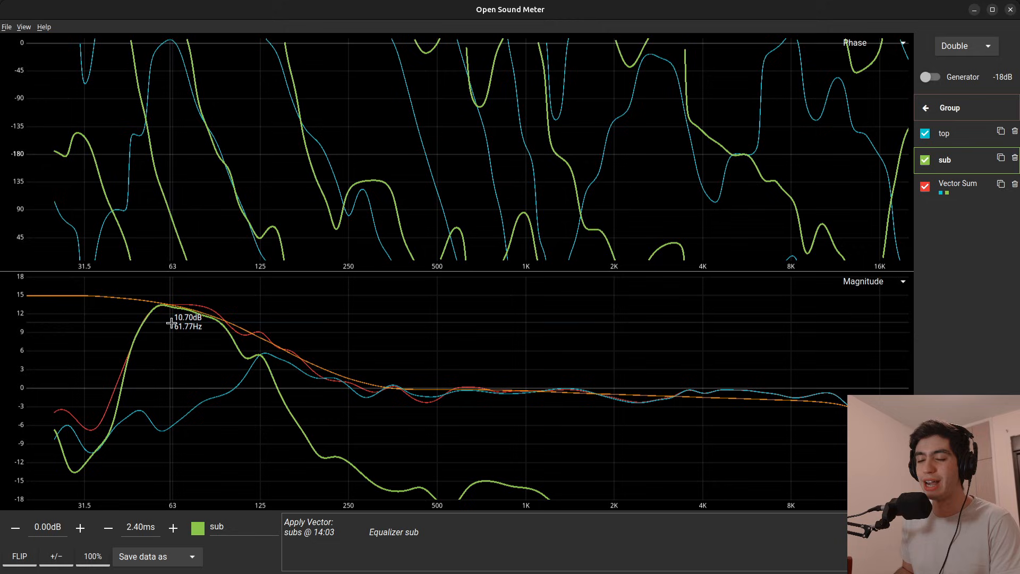
mouse_move(255, 351)
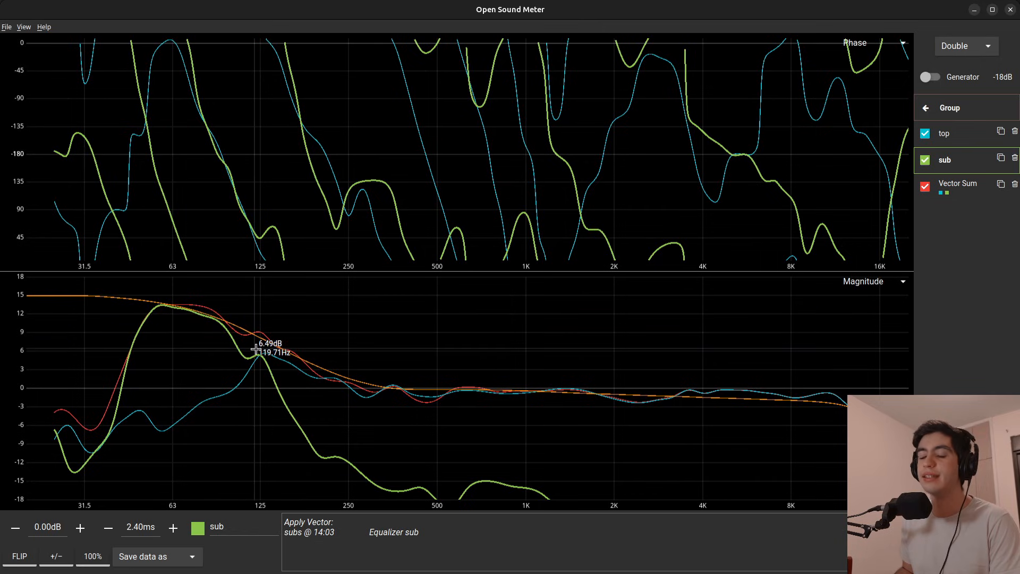
mouse_move(304, 373)
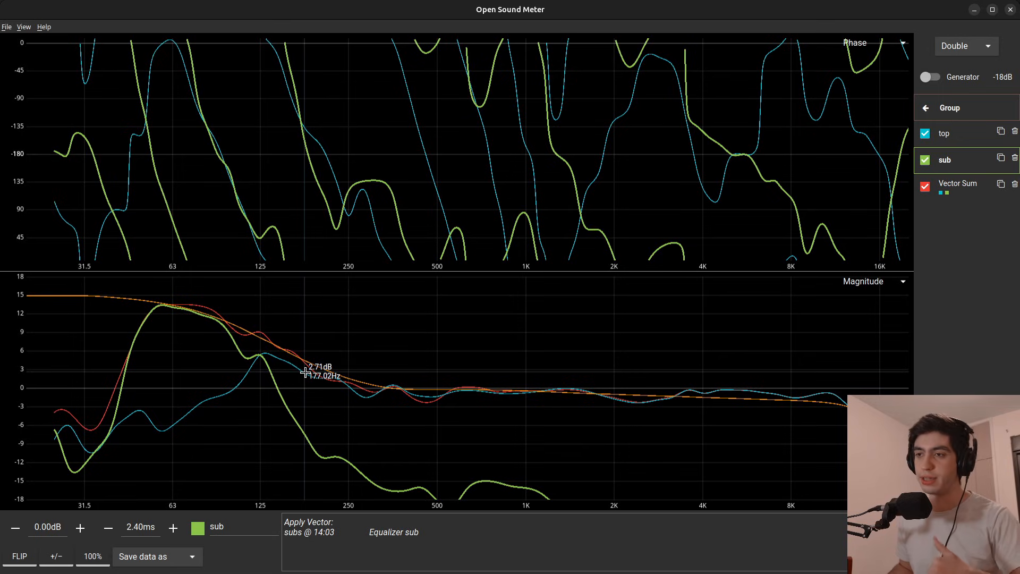
mouse_move(191, 106)
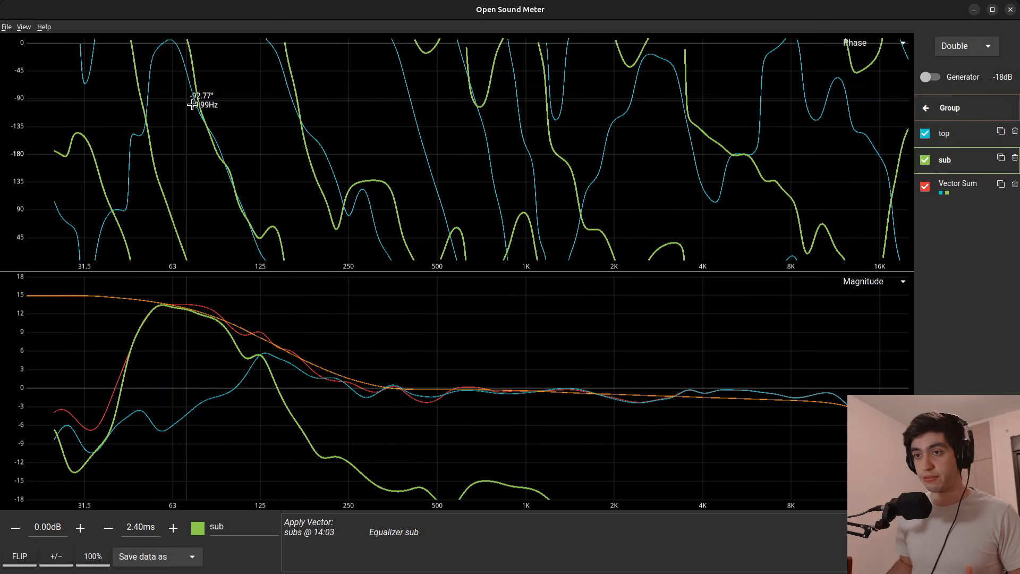
mouse_move(251, 208)
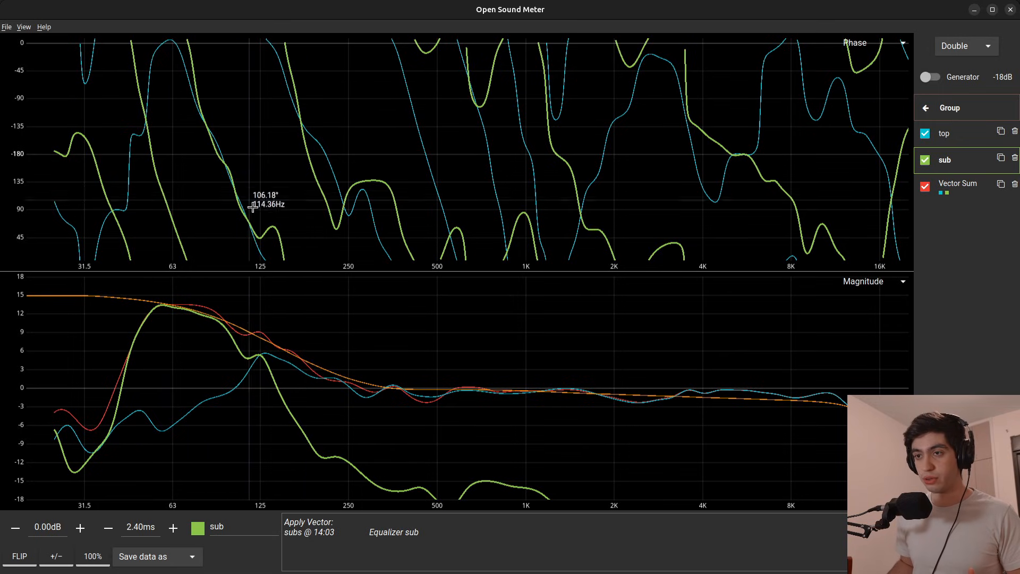
mouse_move(192, 110)
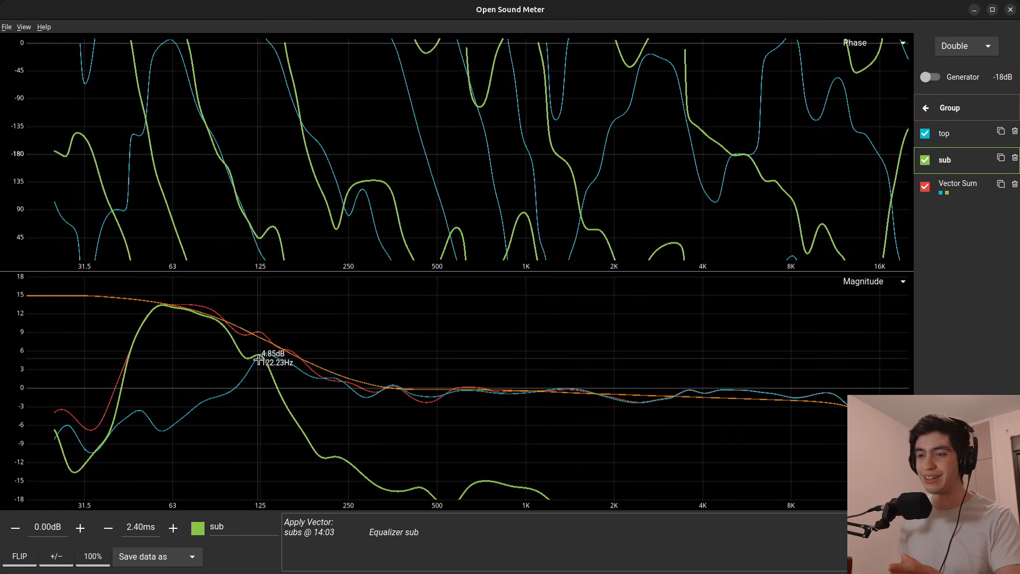
mouse_move(259, 359)
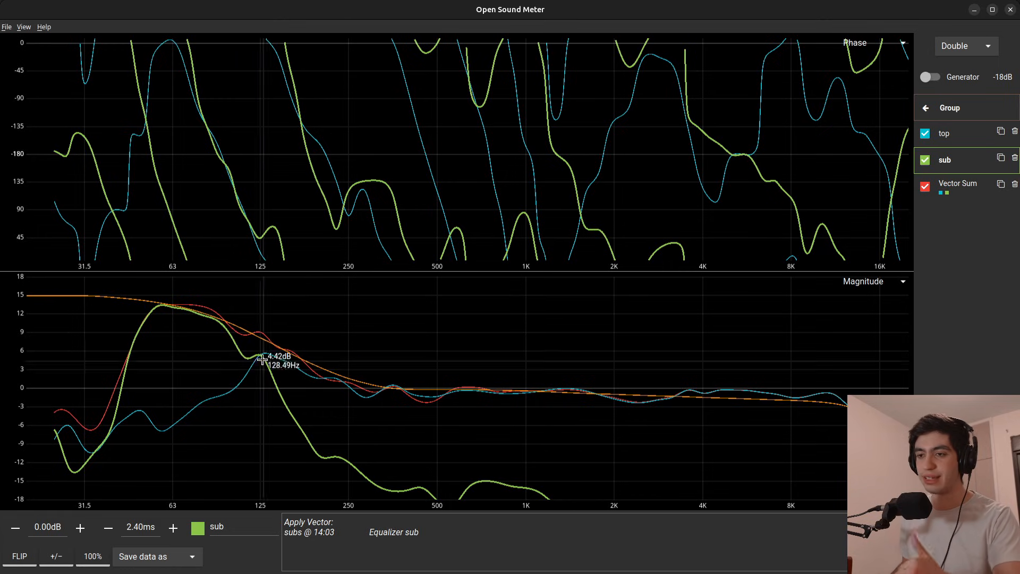
mouse_move(249, 332)
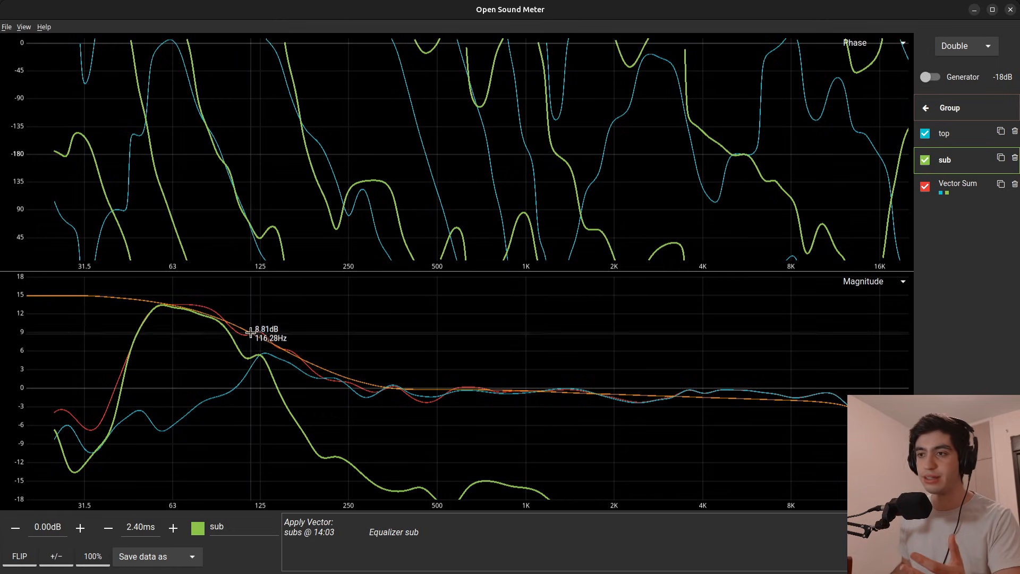
mouse_move(241, 332)
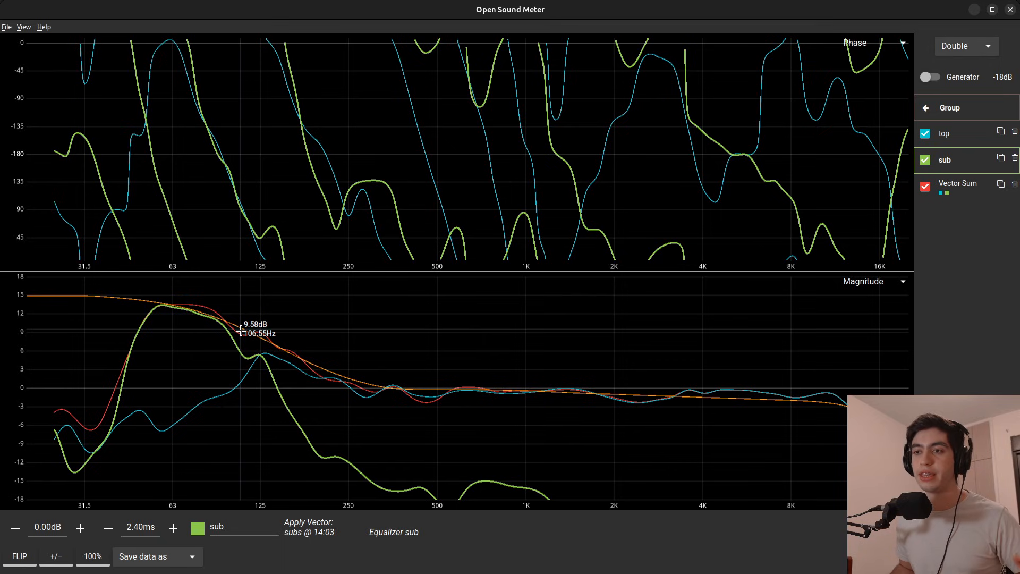
mouse_move(211, 137)
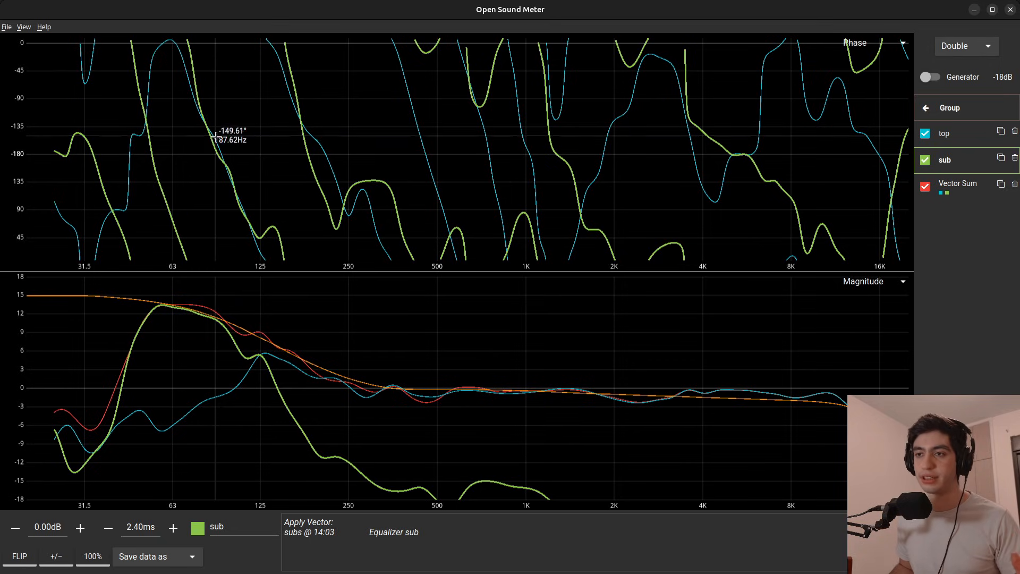
click(958, 183)
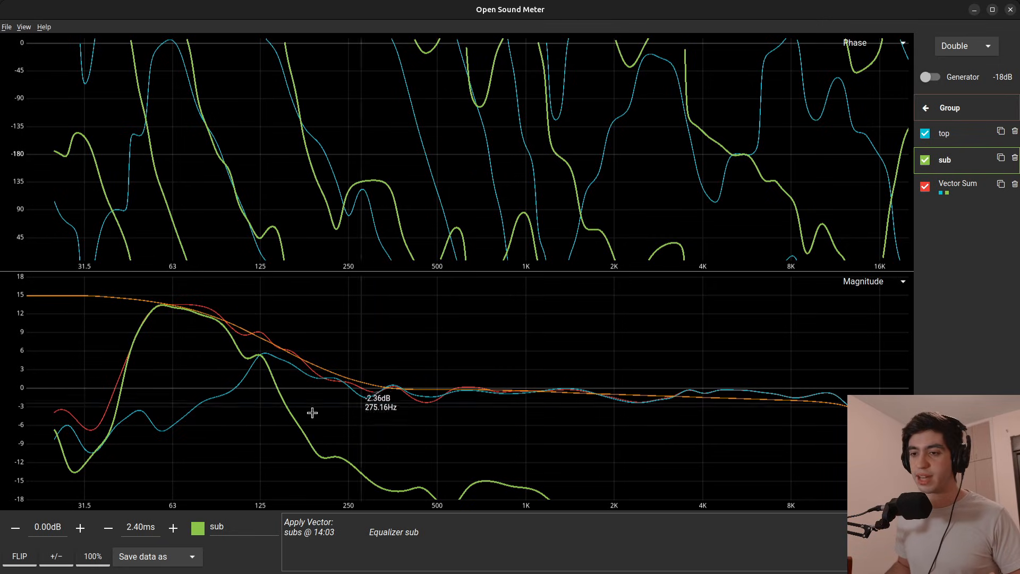
mouse_move(233, 345)
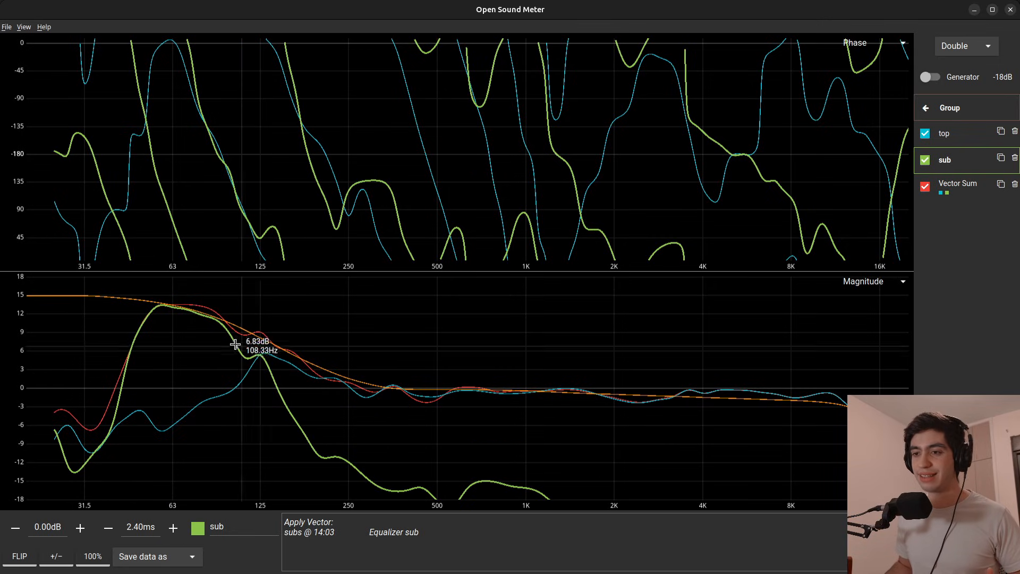
mouse_move(293, 354)
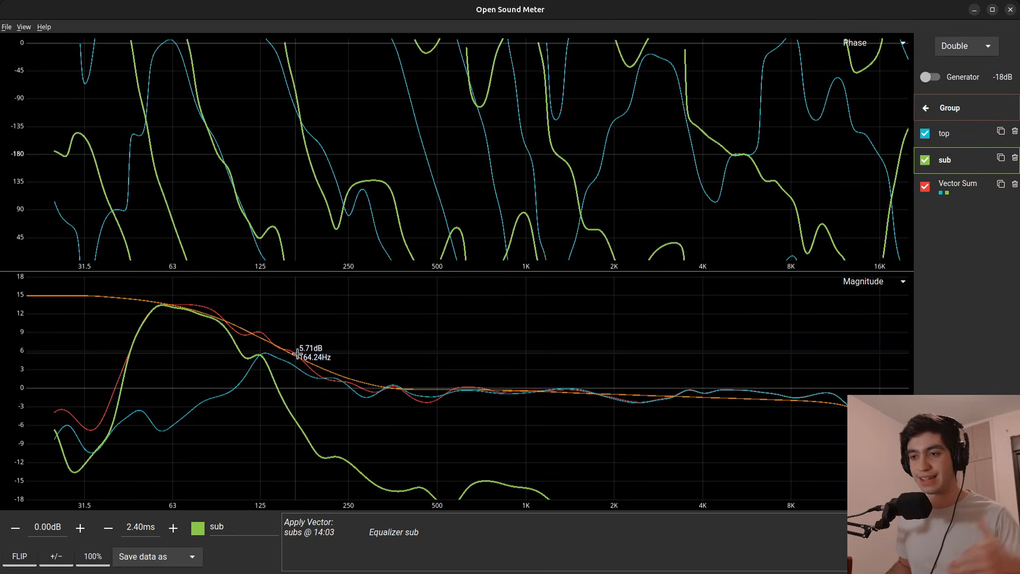
mouse_move(286, 363)
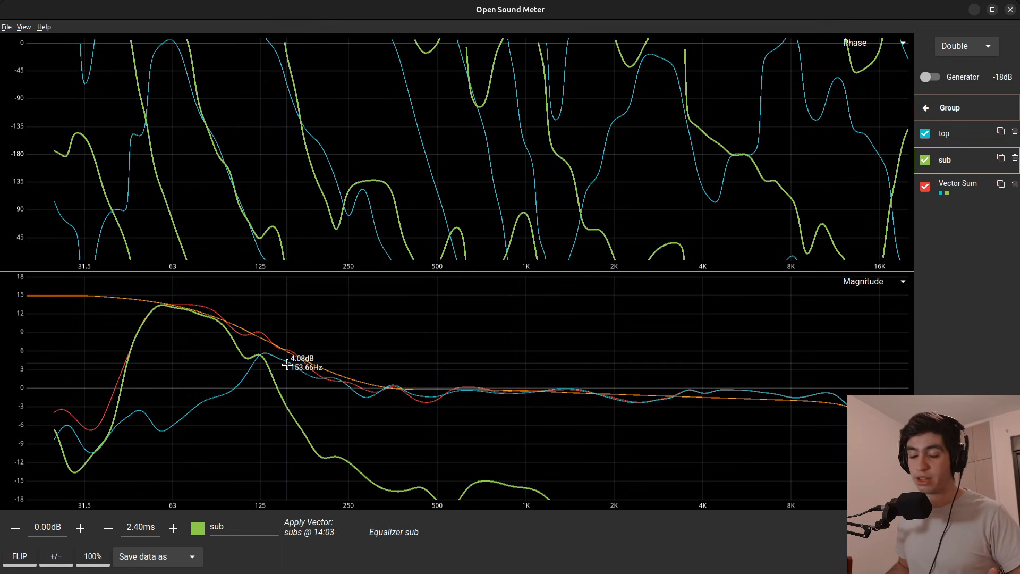